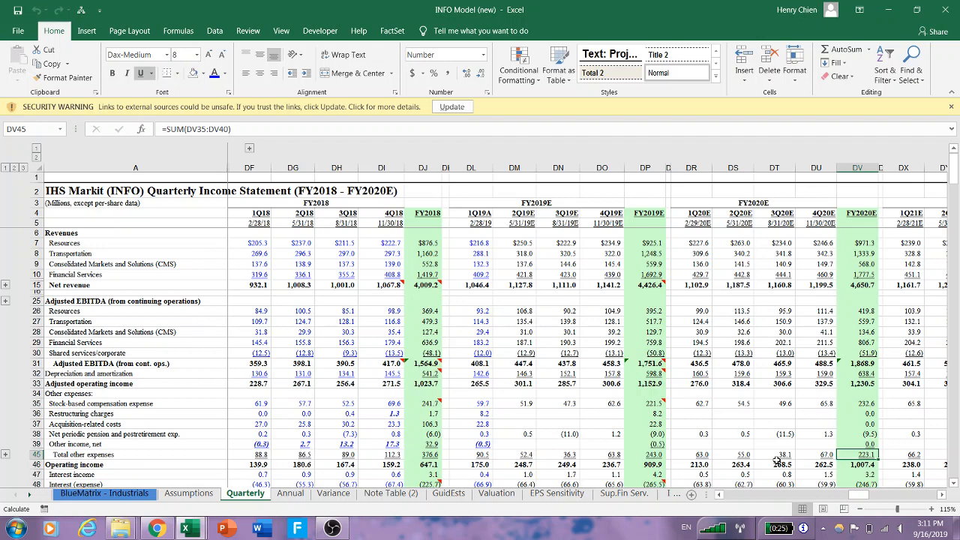
mouse_move(446, 281)
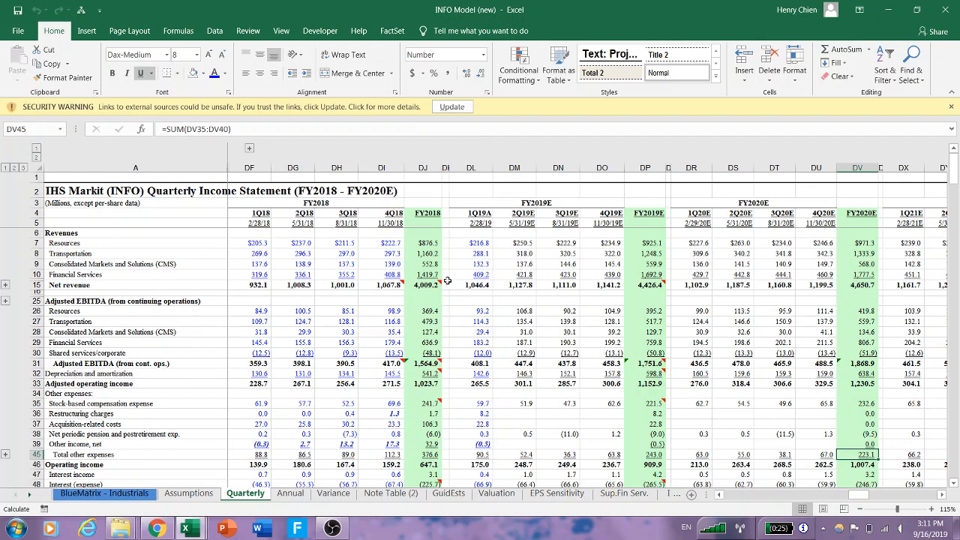
Step: Inspect the Resources (DM7) and Transportation (DL8, DM8) revenue formulas, then bring up the IHS Markit press release
left_click(513, 243)
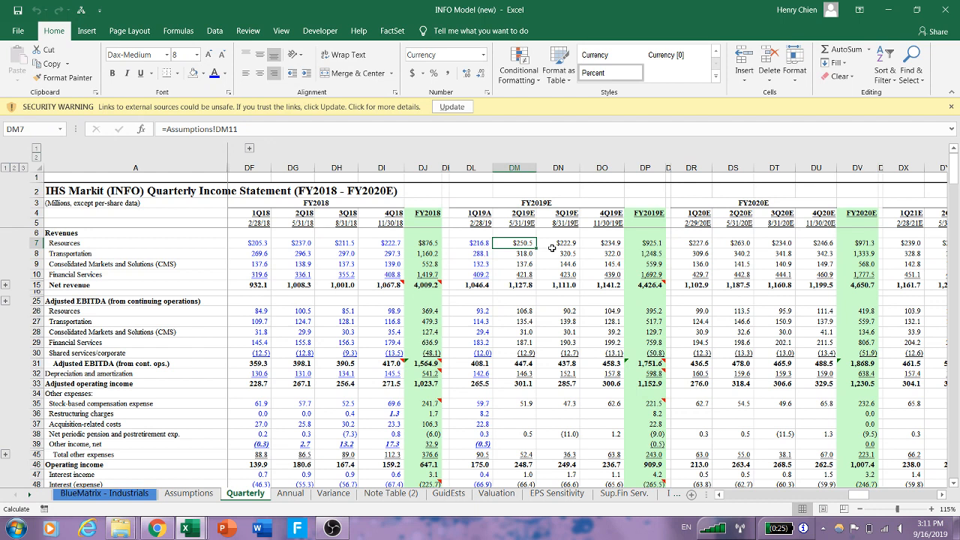
left_click(471, 254)
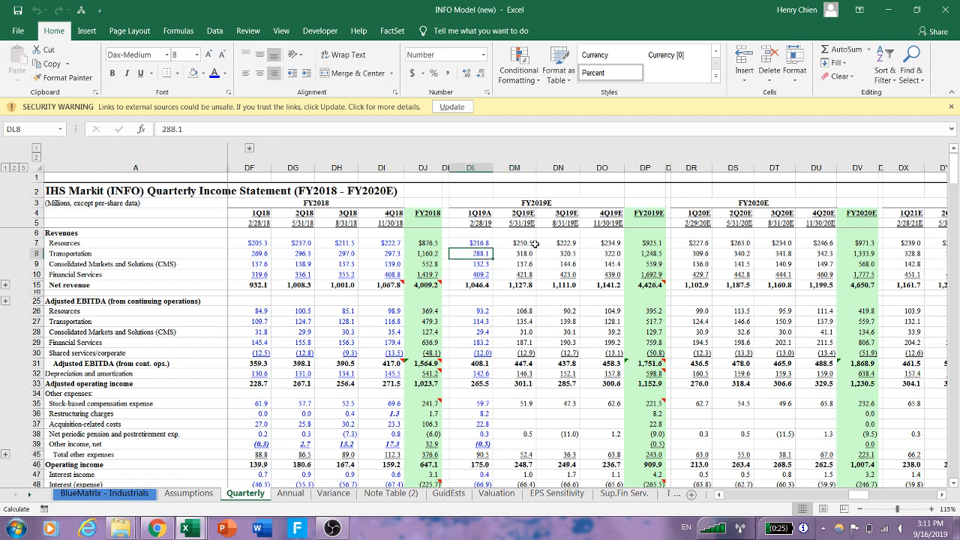
left_click(515, 253)
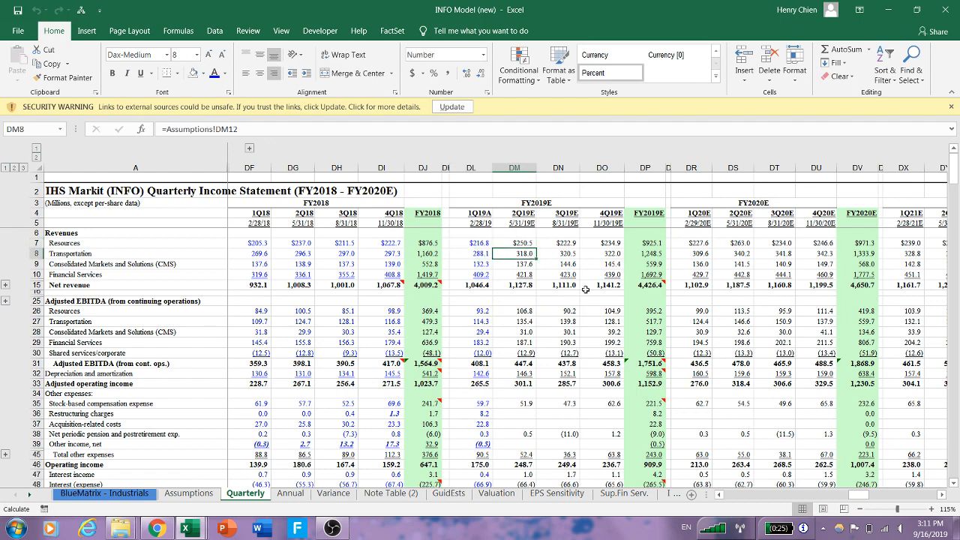
mouse_move(297, 247)
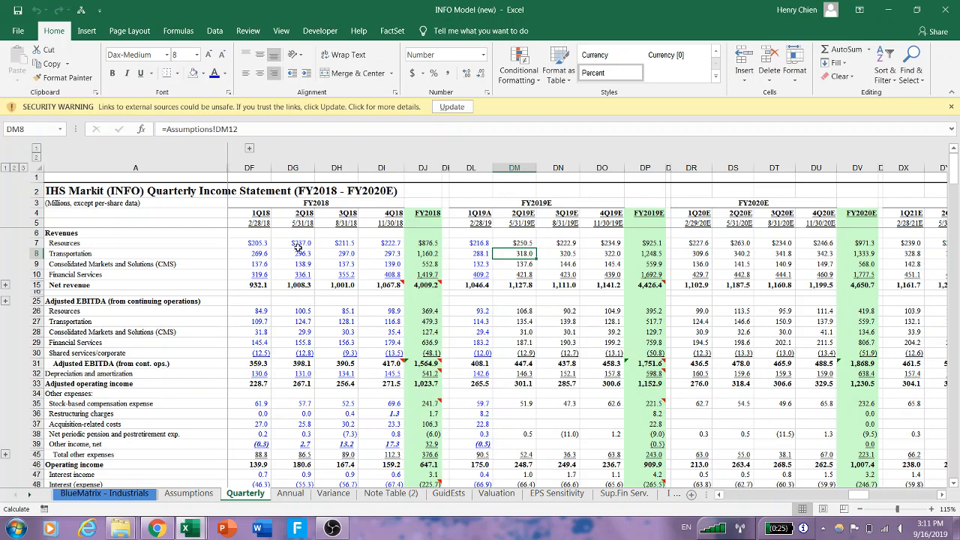
left_click(522, 243)
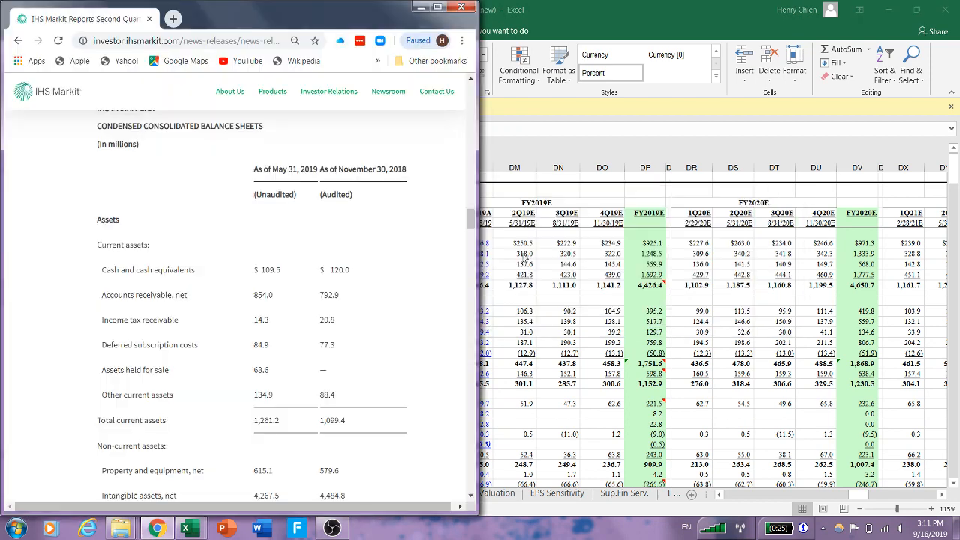
Step: Scroll the Q2 2019 press release through the revenue, outlook and cash flow tables
scroll("up", 3)
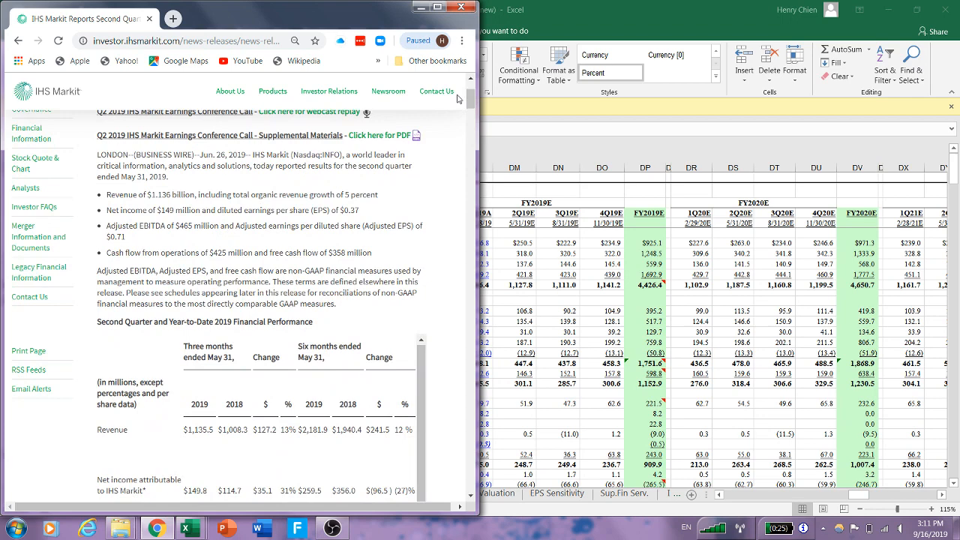
scroll("down", 3)
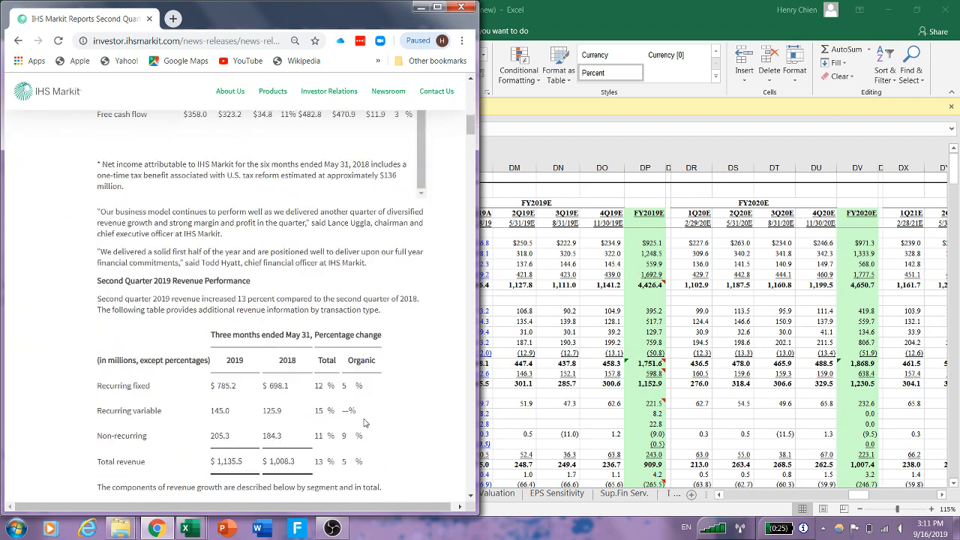
scroll("down", 3)
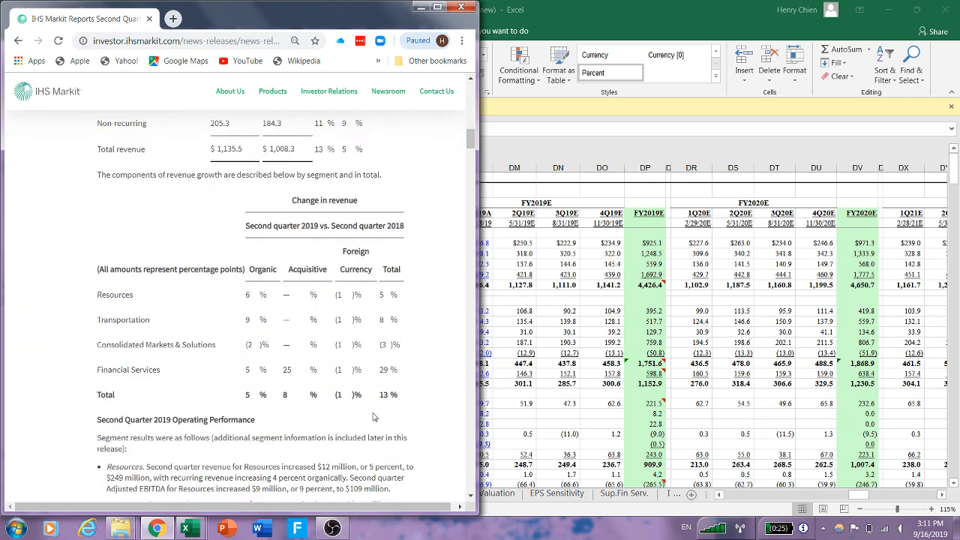
scroll("down", 3)
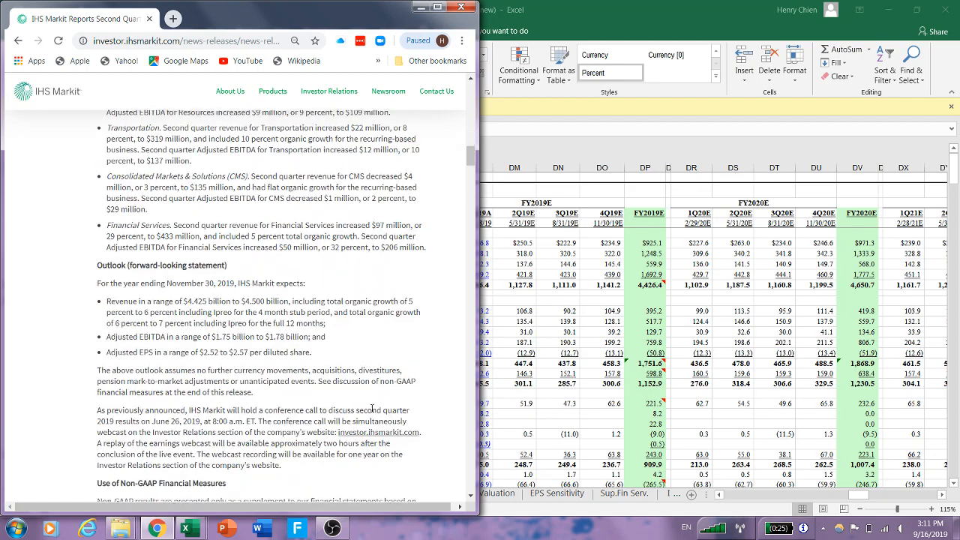
scroll("down", 3)
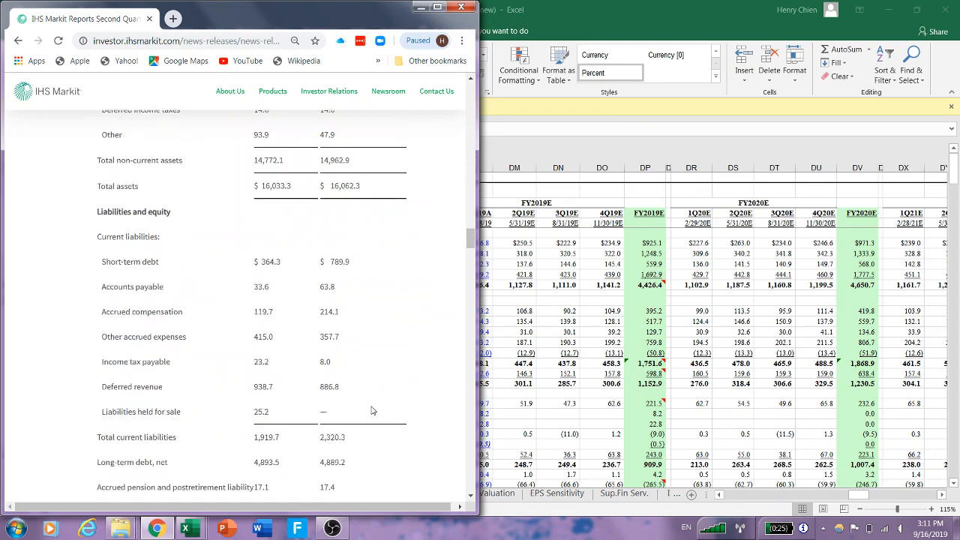
scroll("down", 3)
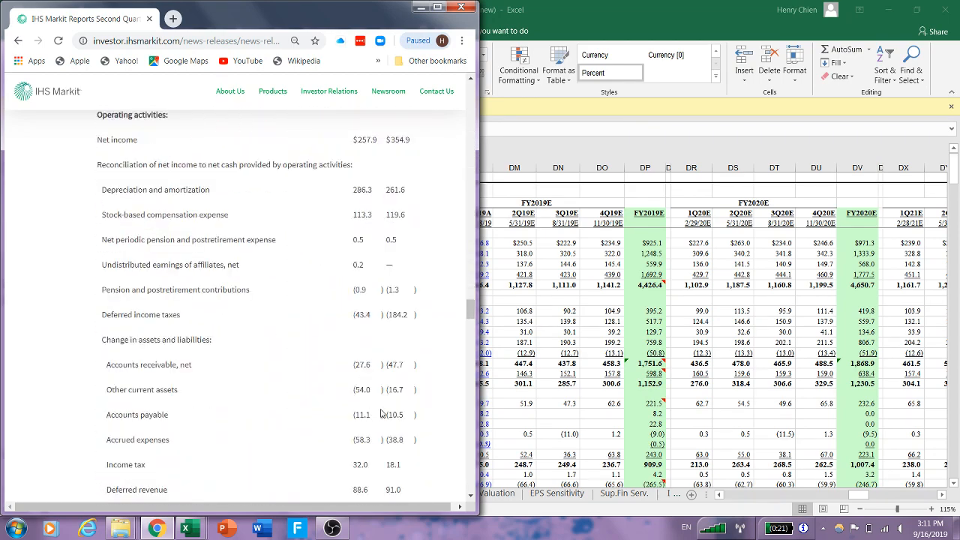
scroll("down", 3)
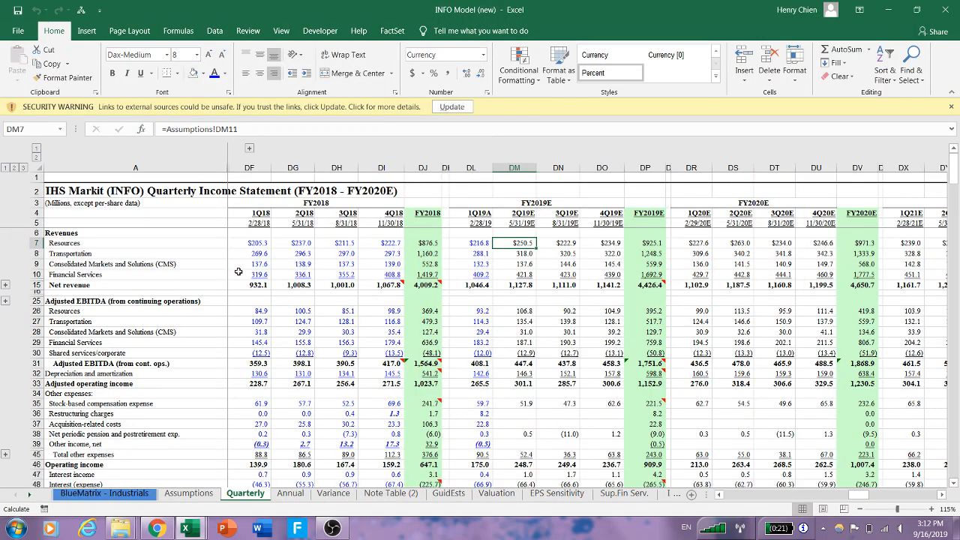
Step: Enter 189.9 as the 2Q19 Resources revenue in DM7, check DG7, and switch to the Updater workbook
type("189.9")
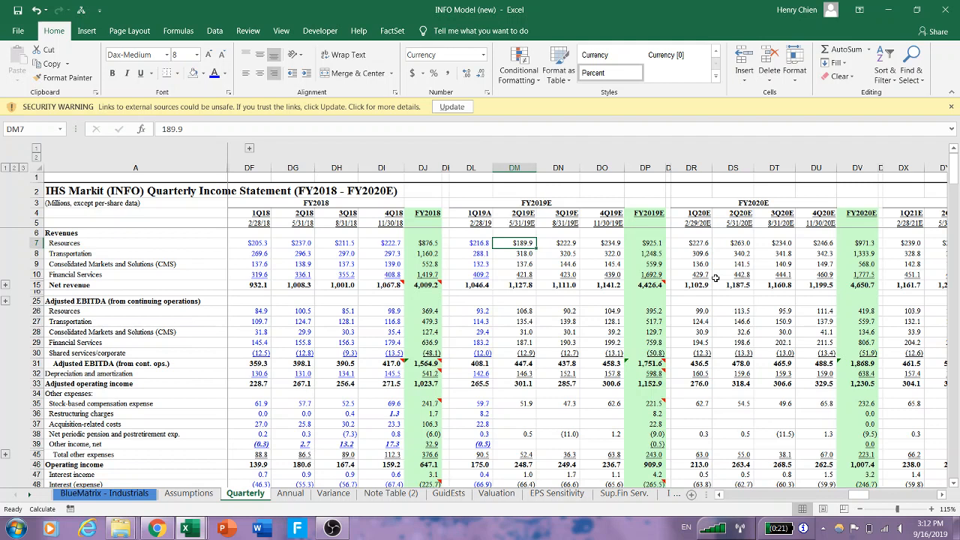
left_click(294, 243)
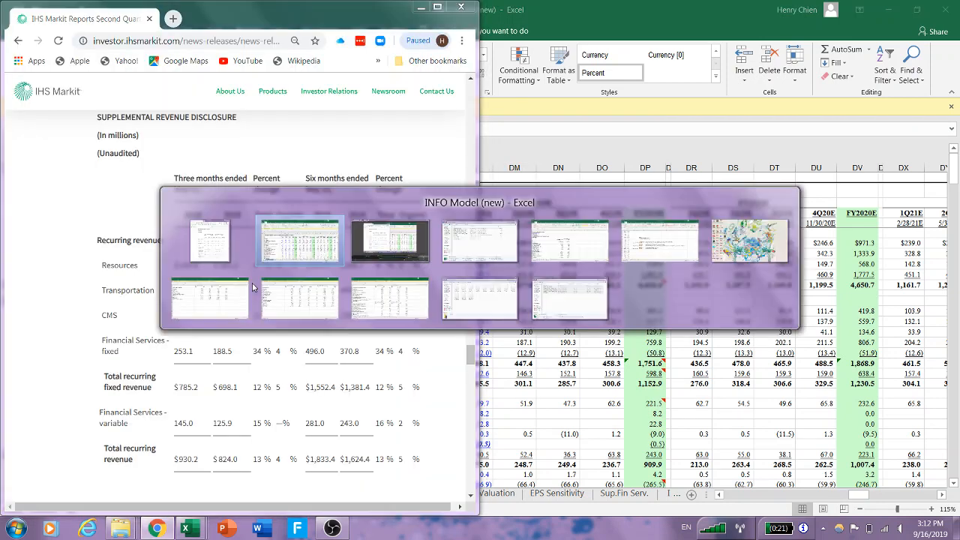
left_click(300, 240)
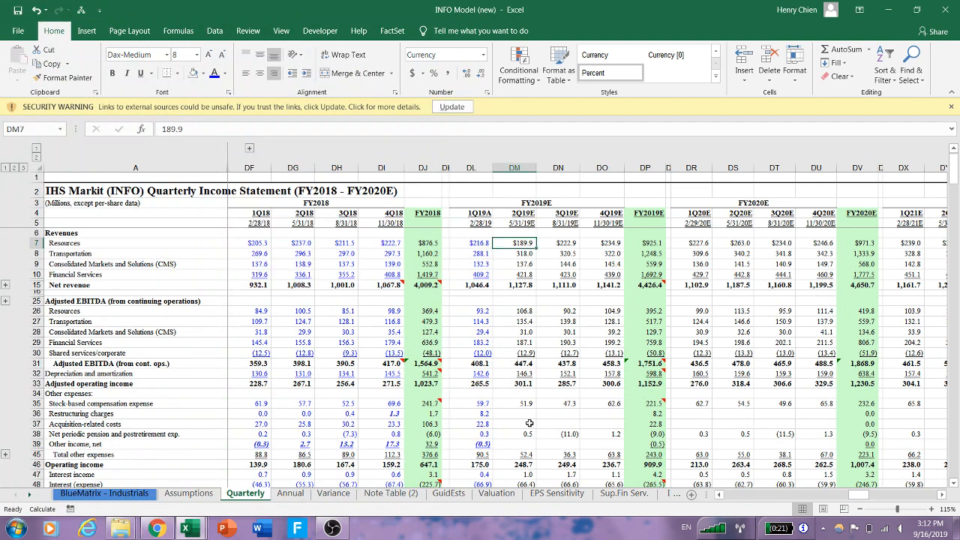
mouse_move(489, 219)
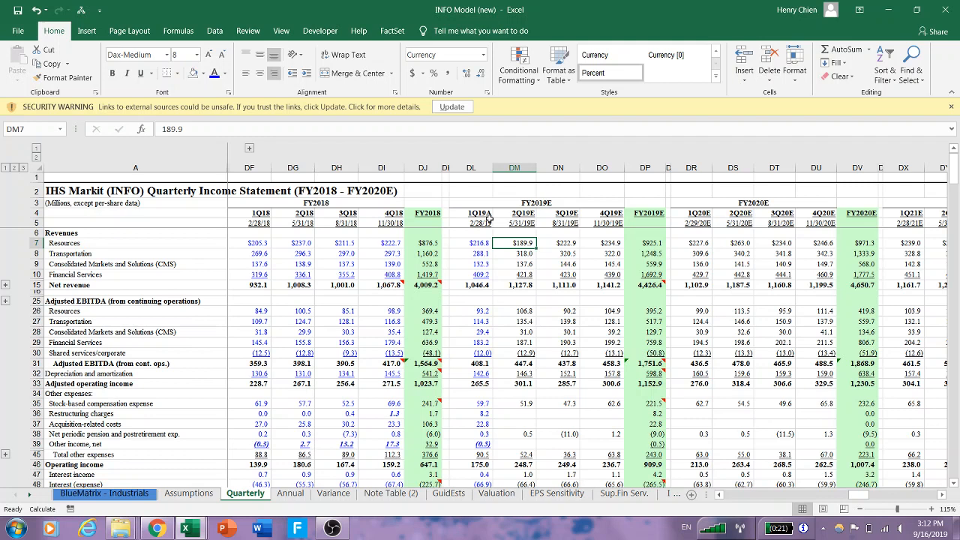
left_click(292, 243)
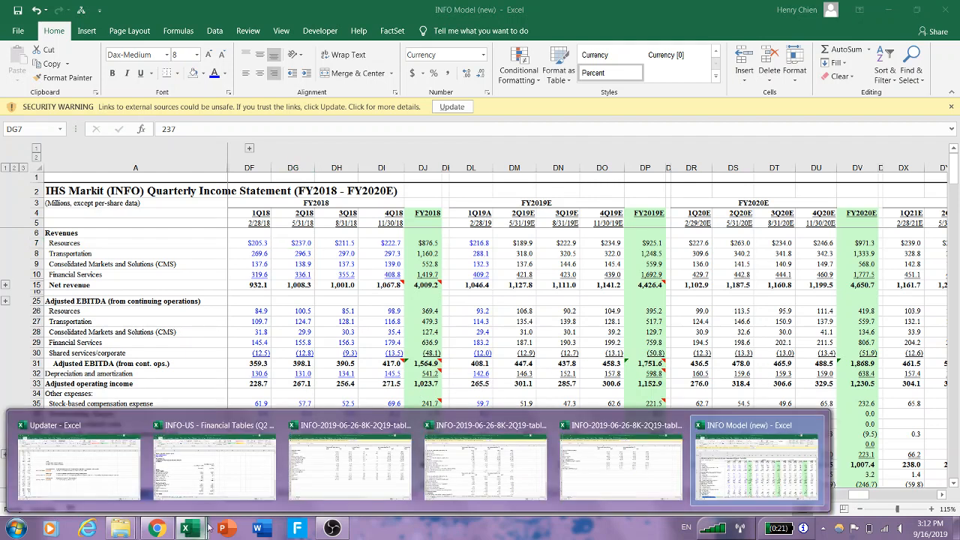
left_click(78, 457)
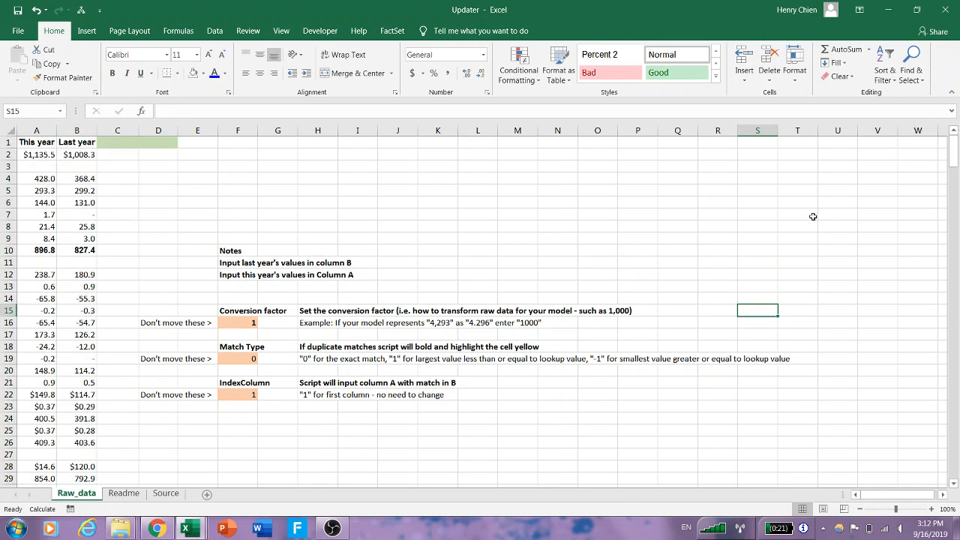
Step: Select this year's total revenue in A2, then switch to the INFO-US Financial Tables balance sheet
left_click(36, 154)
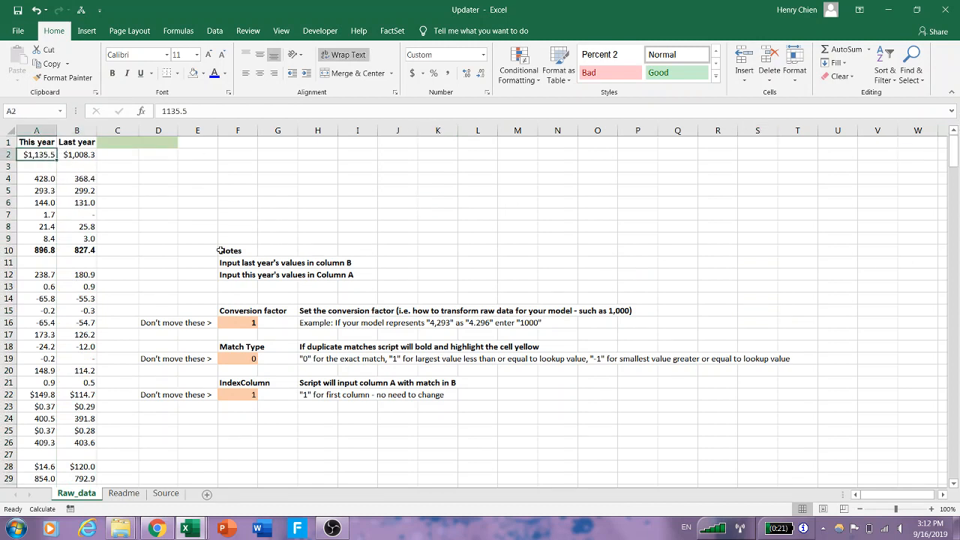
mouse_move(126, 169)
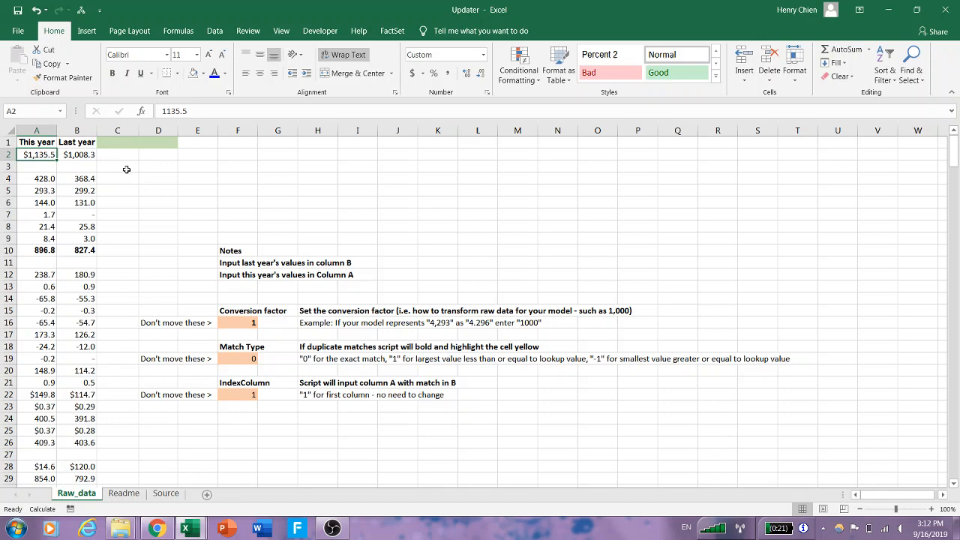
mouse_move(189, 528)
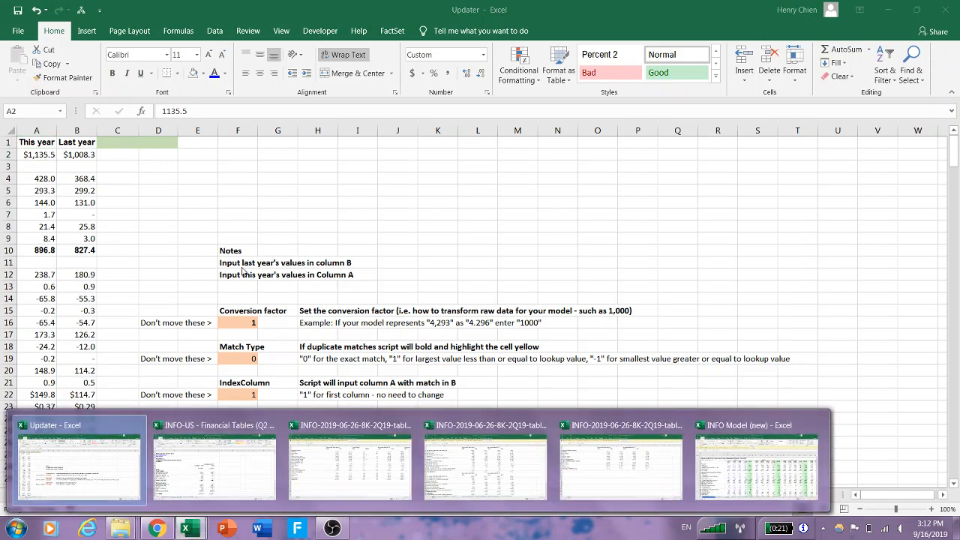
mouse_move(390, 368)
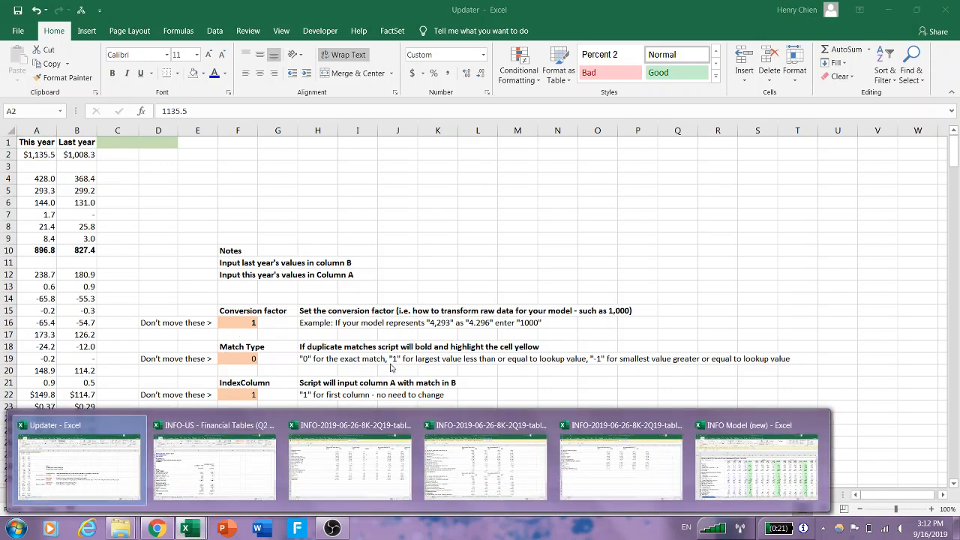
left_click(213, 461)
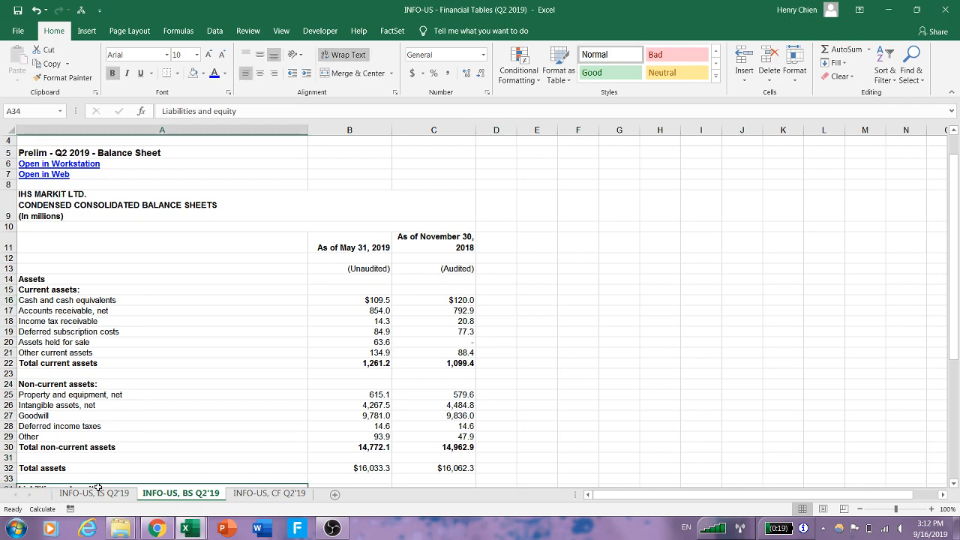
Step: Flip through the income statement, balance sheet and cash flow sheets, then switch to the 8-K revenue table workbook
left_click(93, 492)
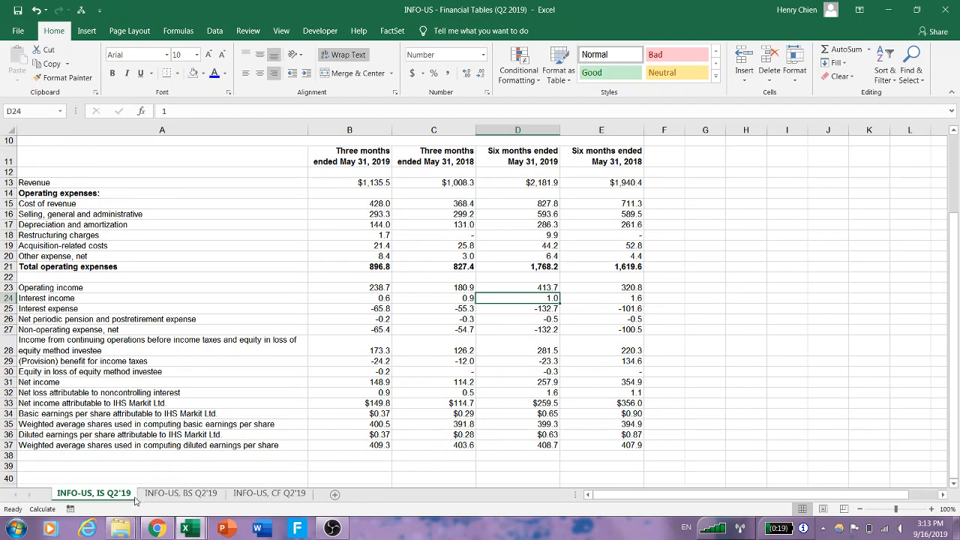
left_click(180, 492)
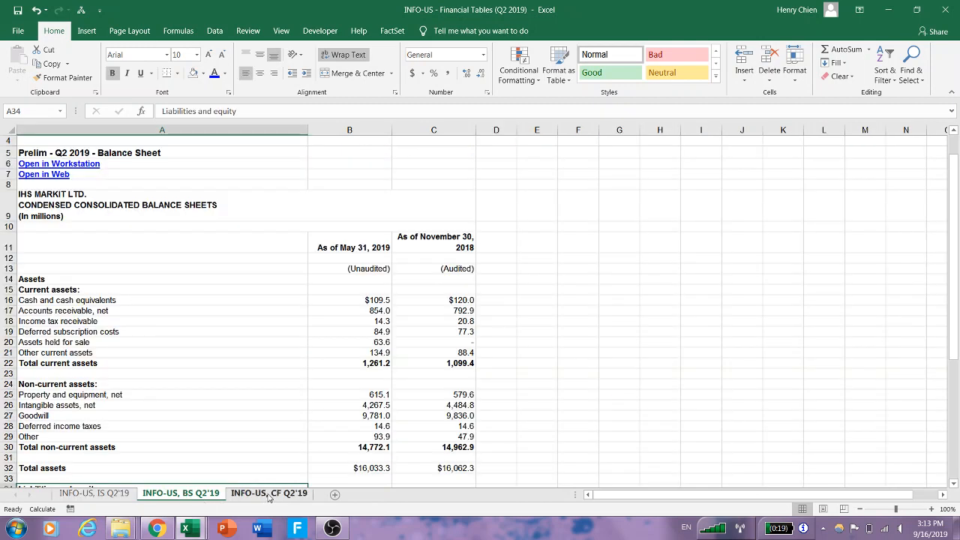
left_click(268, 492)
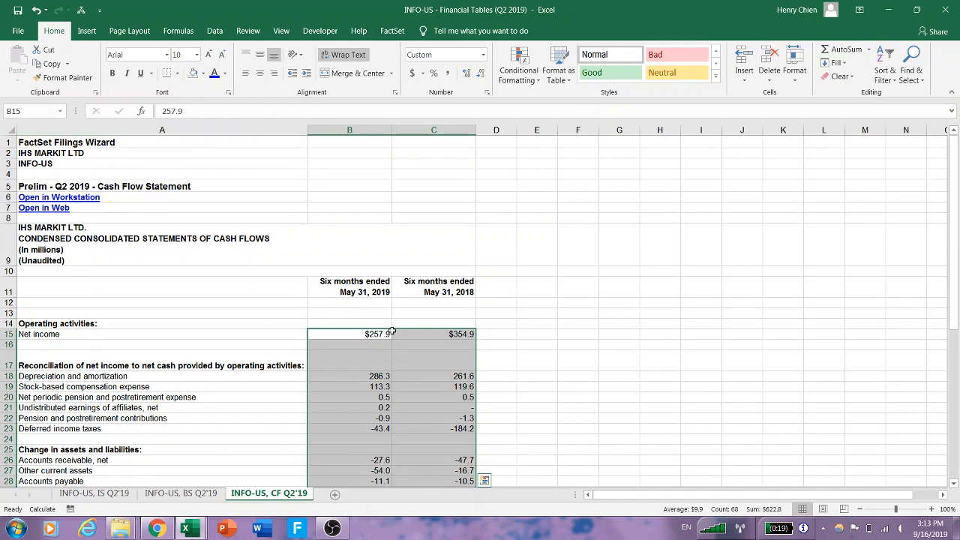
mouse_move(189, 528)
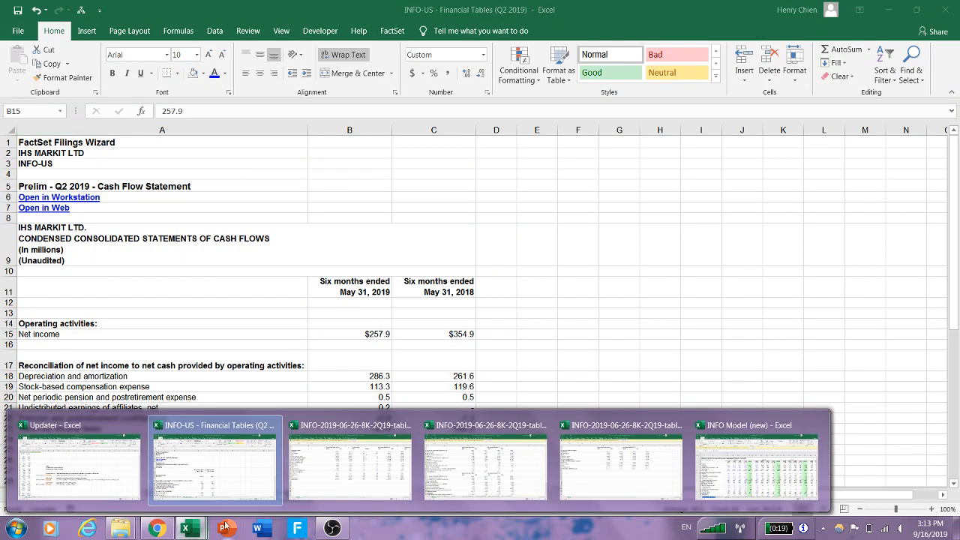
left_click(349, 462)
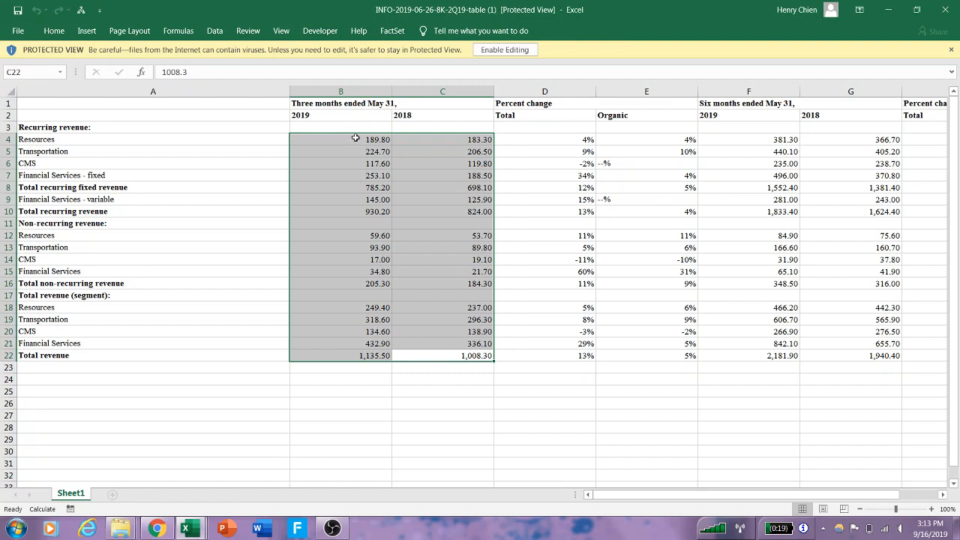
Step: Check the three-month 2019 Resources revenue and adjusted EBITDA by segment, then return to the Updater workbook
left_click(341, 139)
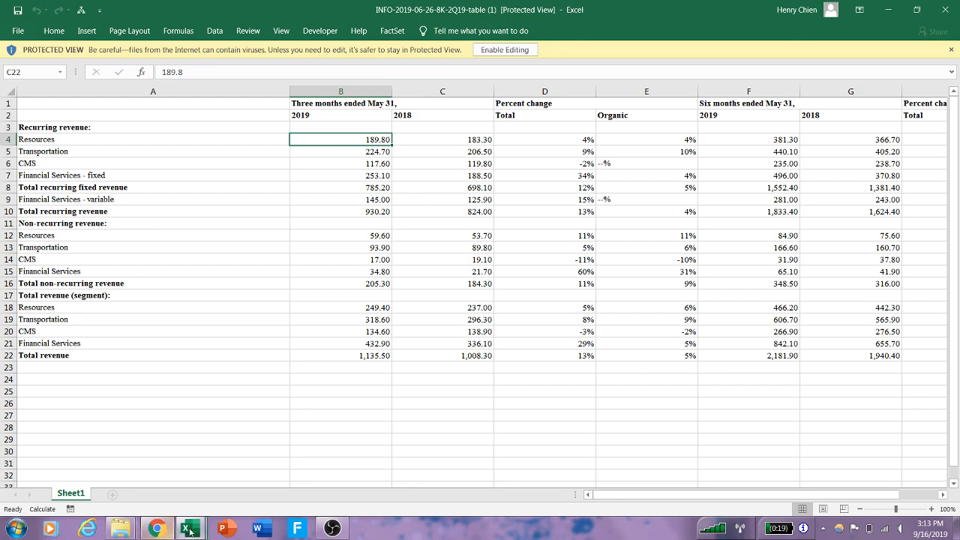
left_click(189, 528)
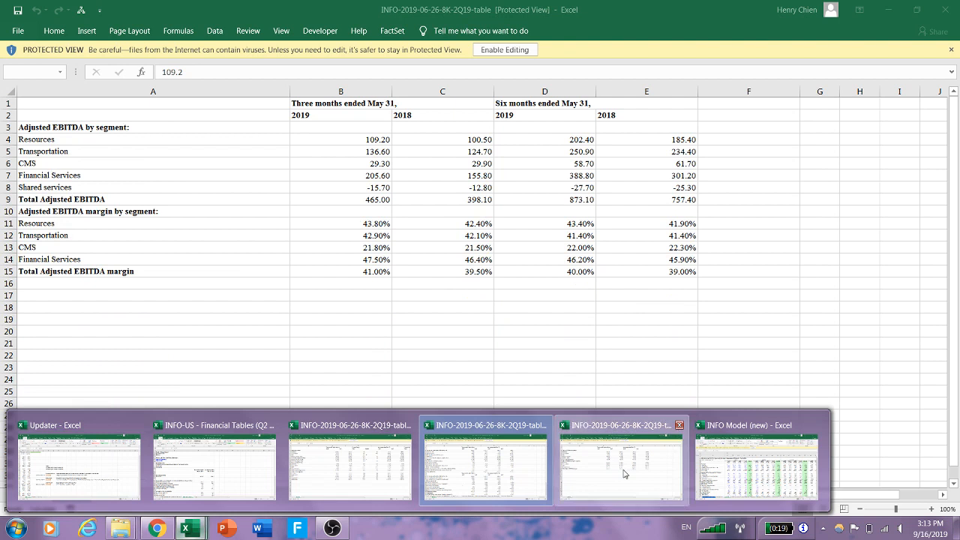
left_click(342, 150)
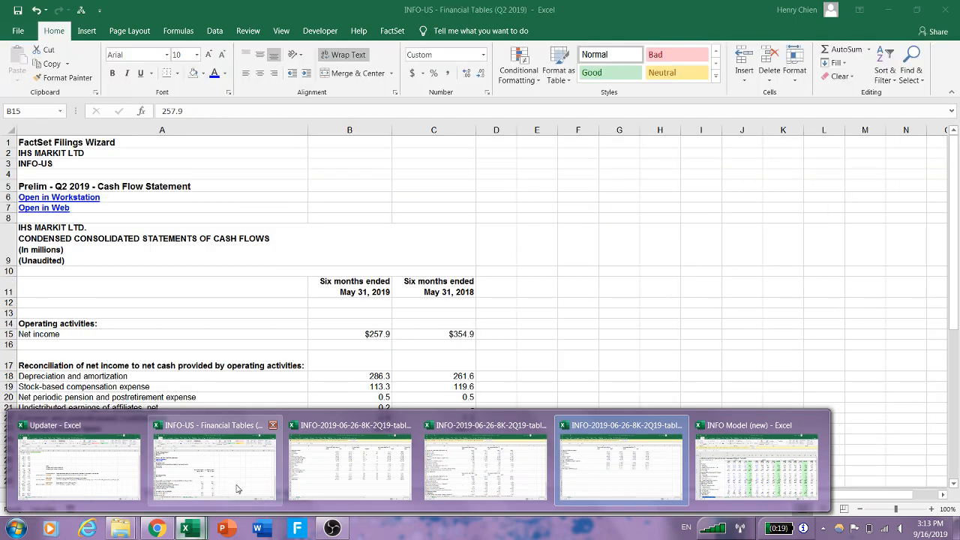
left_click(78, 459)
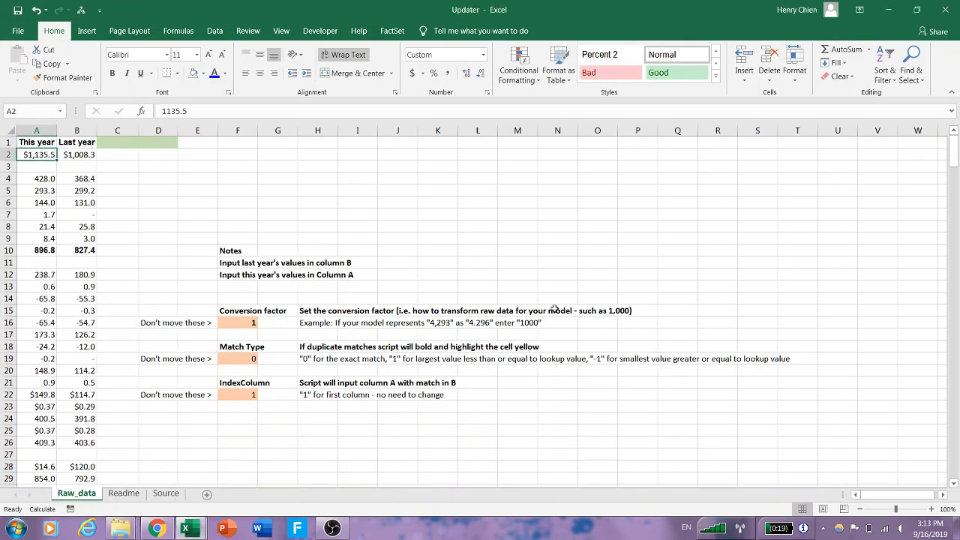
Step: Review the Raw_data blank last-year value in row 7 and the INFO-US cash flow sheet, then return to the INFO Model income statement
scroll("down", 3)
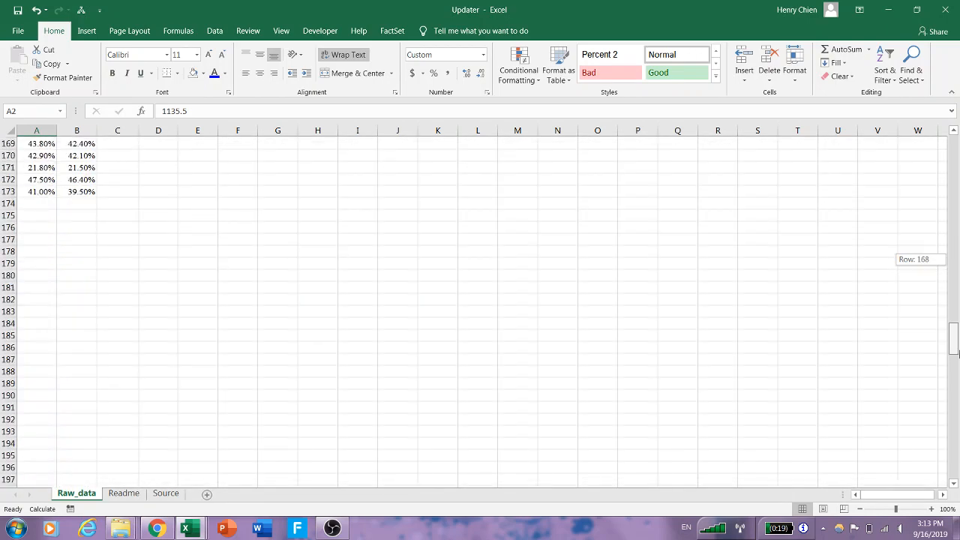
scroll("up", 3)
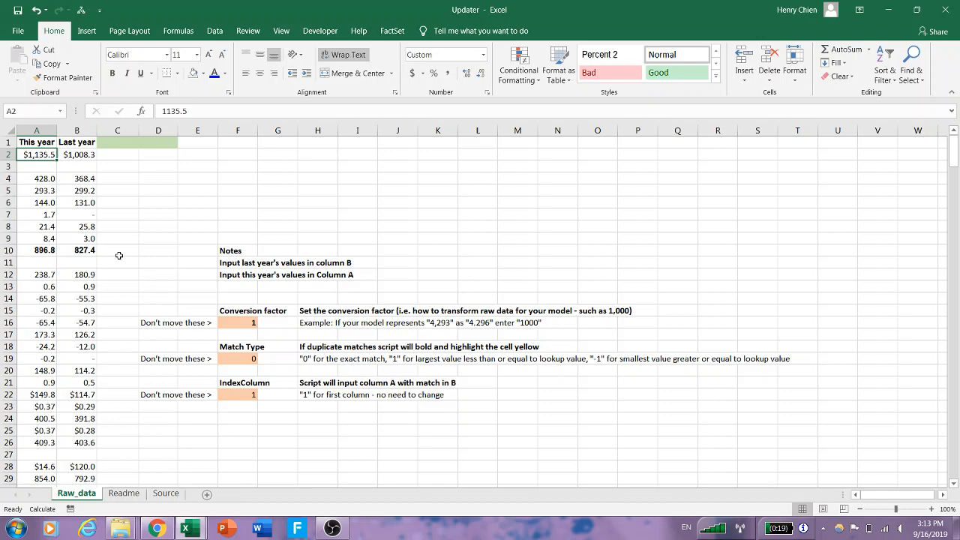
left_click(74, 214)
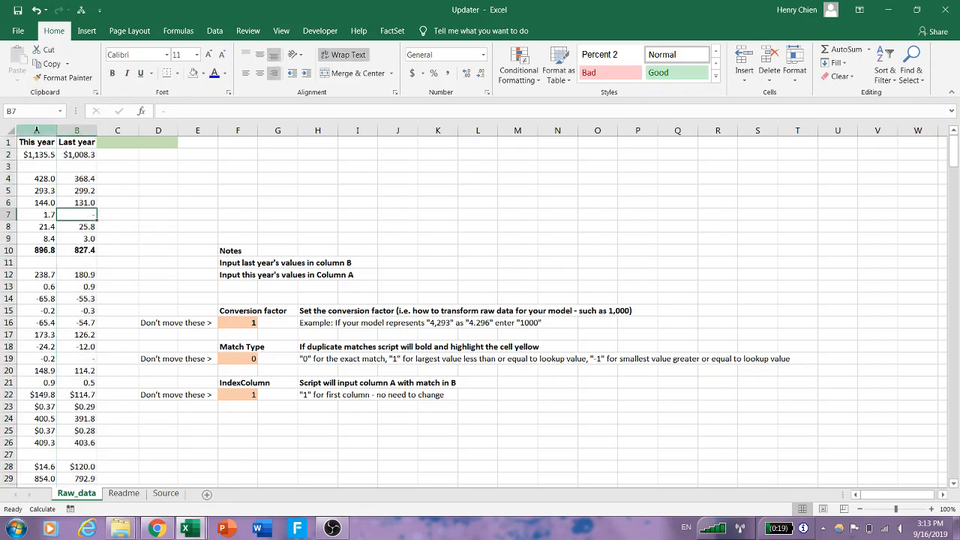
left_click(36, 203)
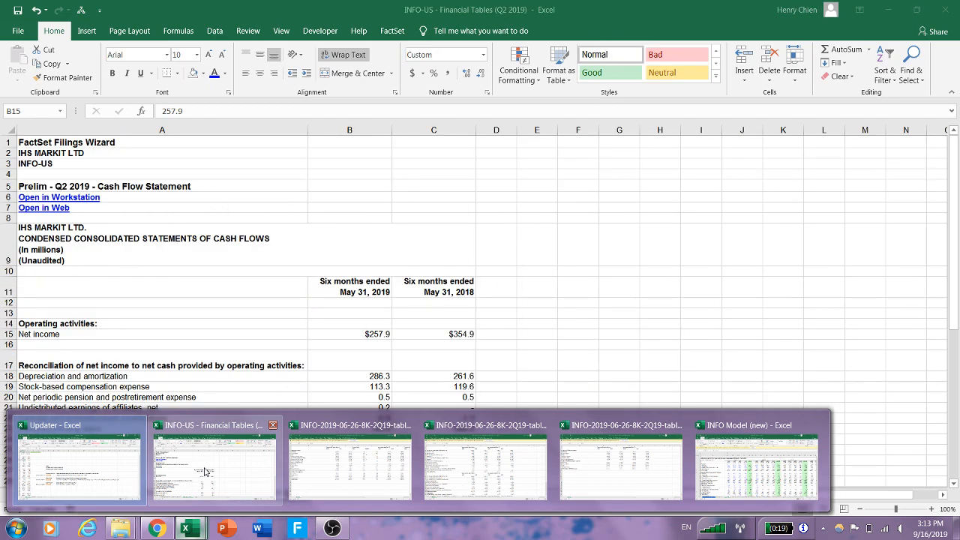
left_click(213, 462)
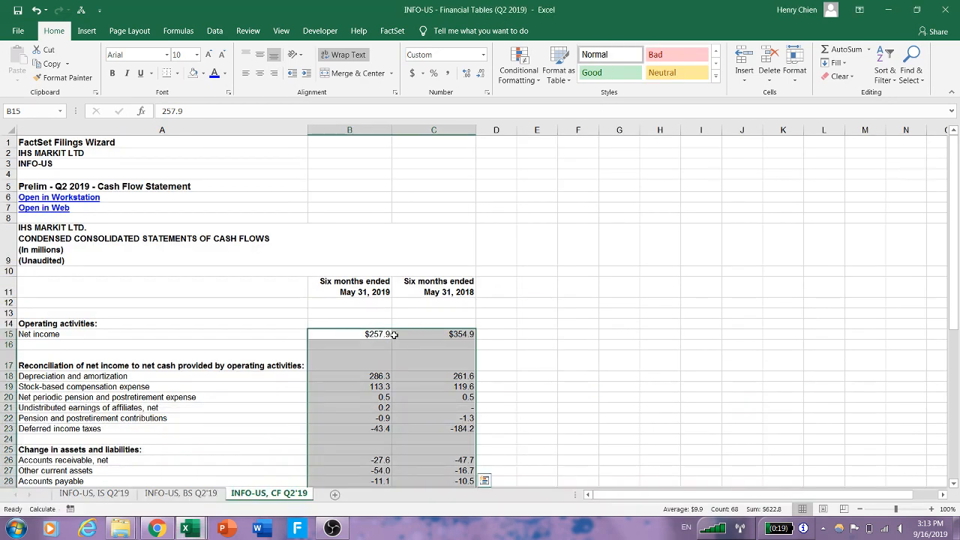
mouse_move(189, 528)
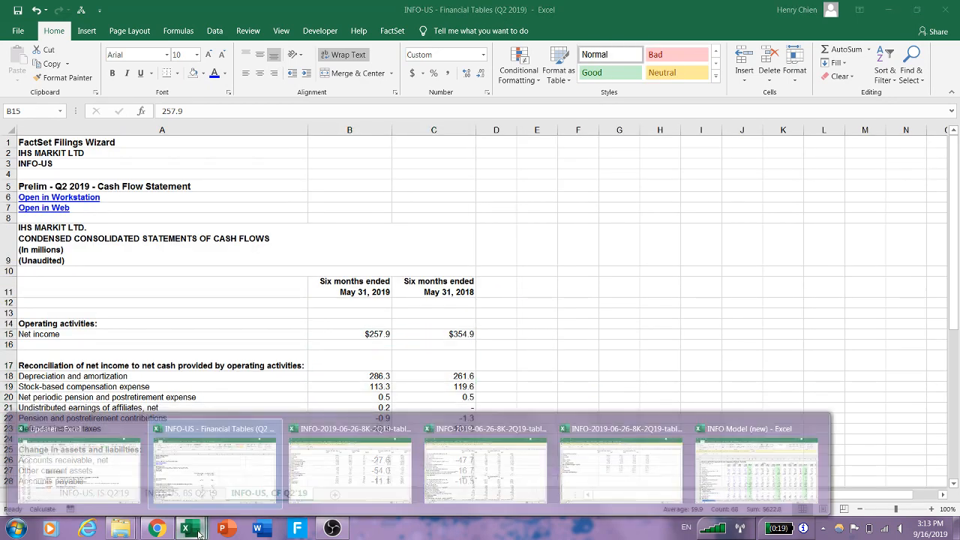
left_click(78, 465)
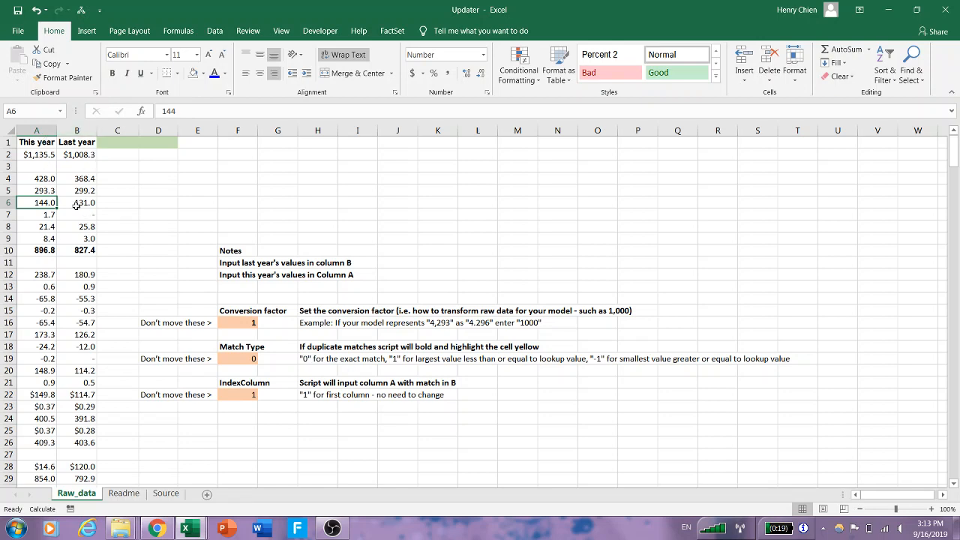
mouse_move(189, 528)
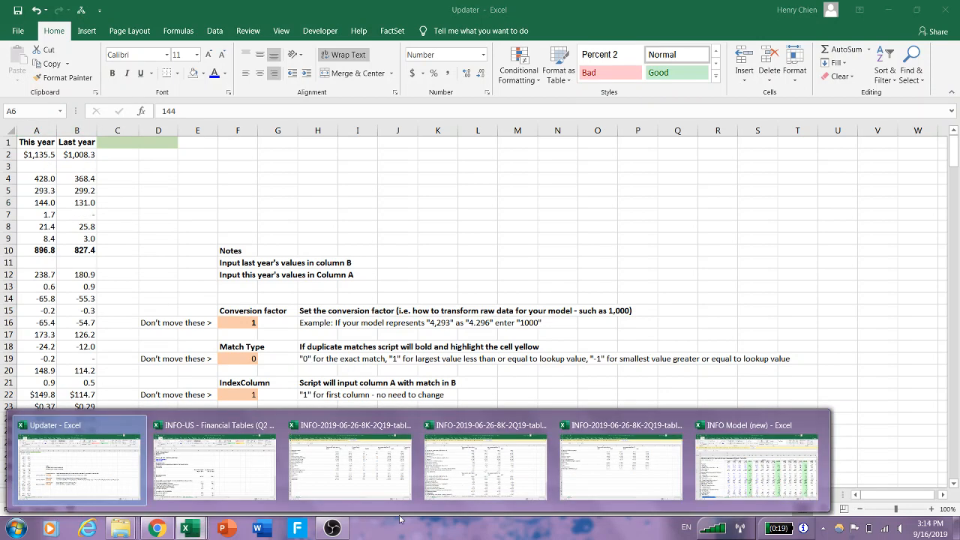
left_click(753, 465)
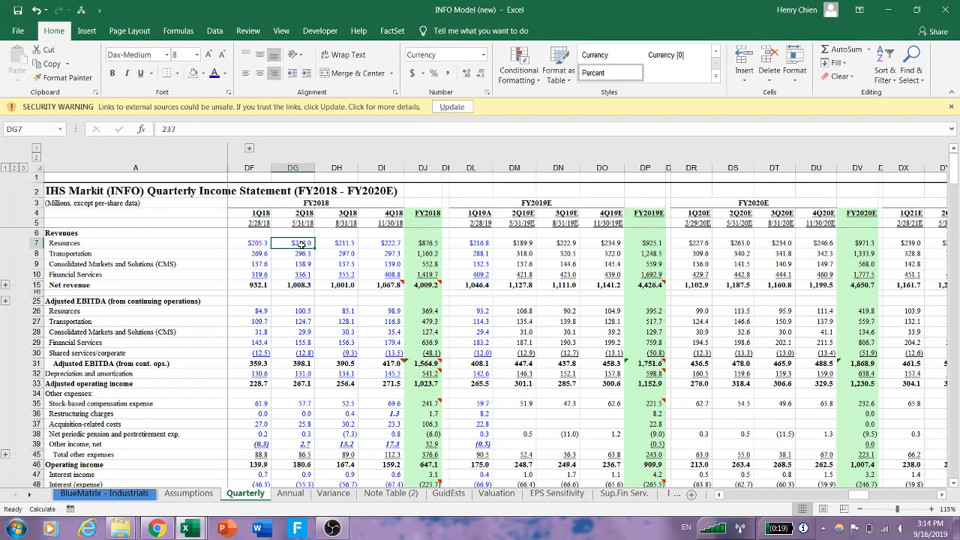
left_click(294, 285)
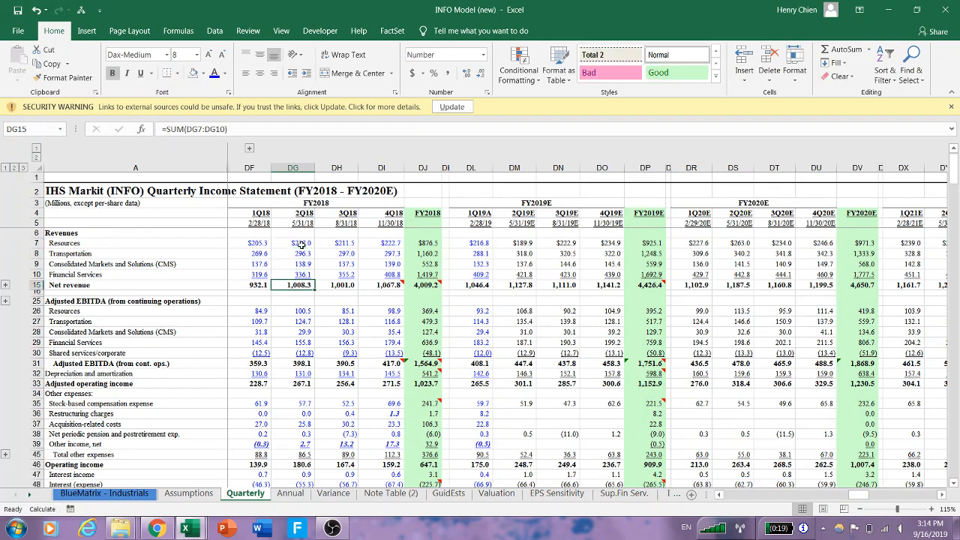
left_click(294, 311)
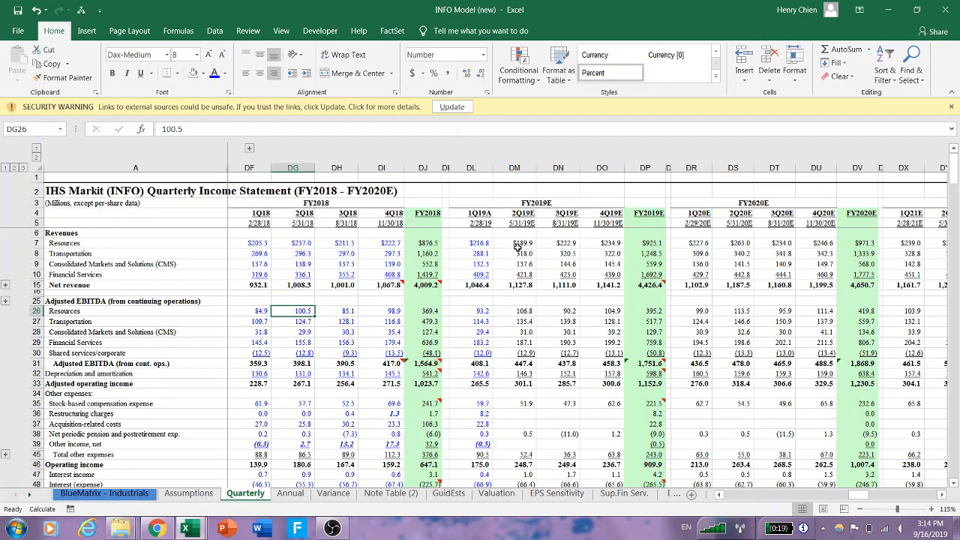
left_click(294, 285)
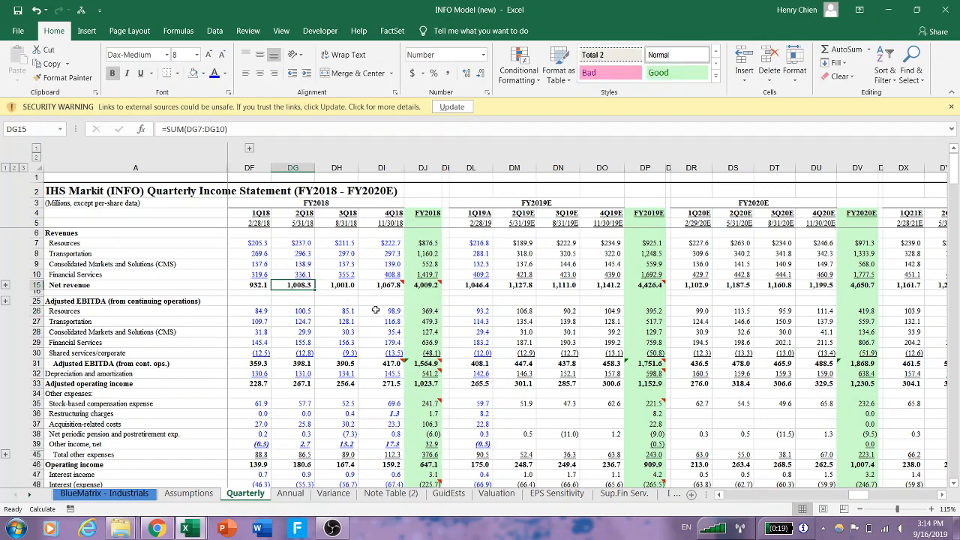
left_click(515, 285)
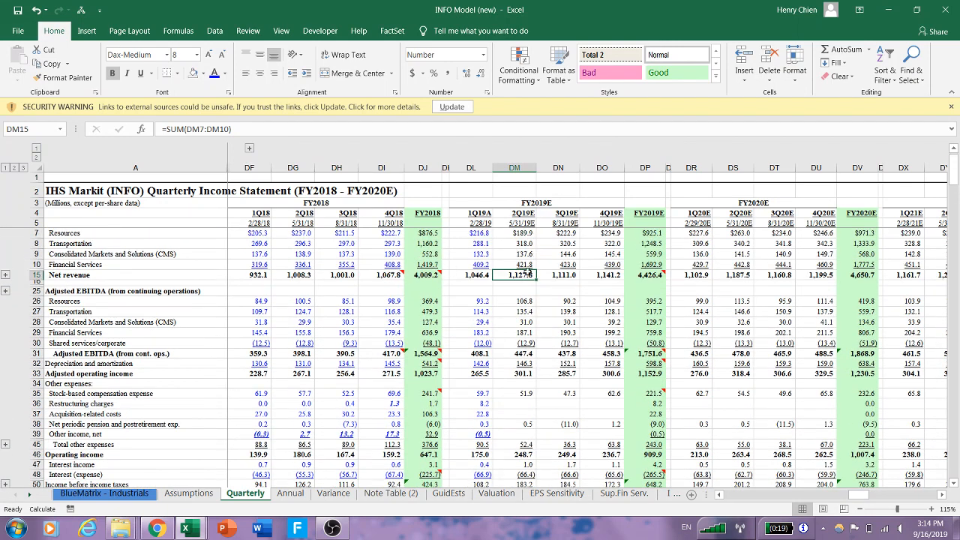
left_click(516, 232)
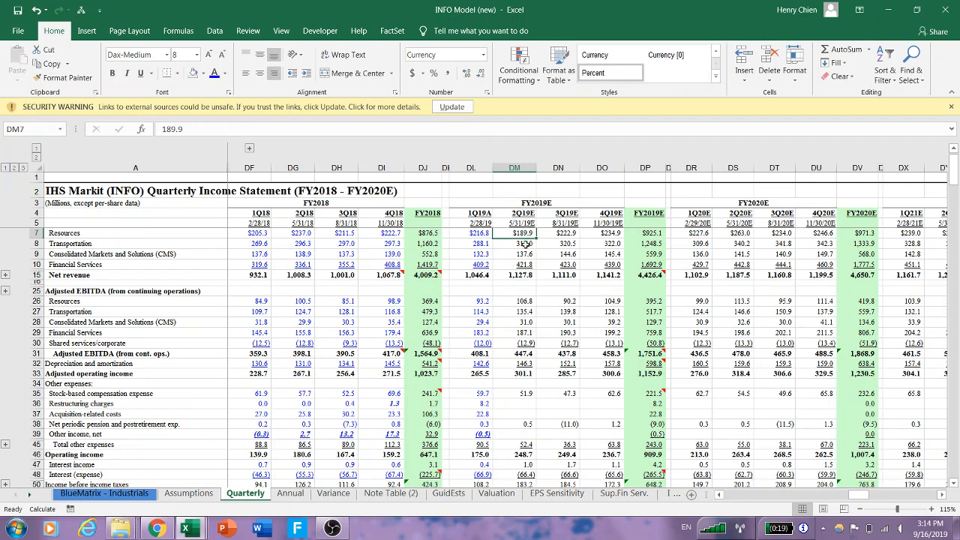
left_click(521, 276)
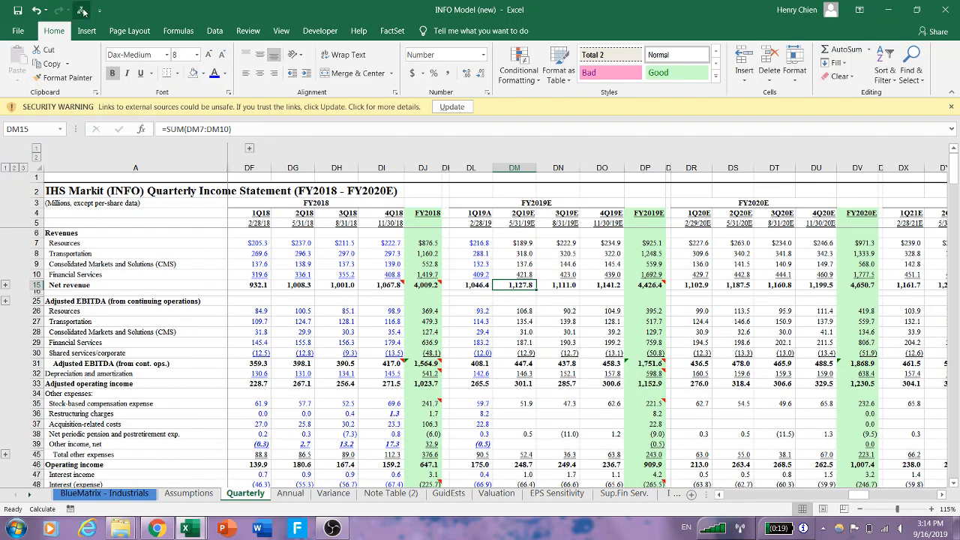
Step: Run the updater macro with $DG$7:$DG$116 as last year's 2Q18 range
left_click(81, 9)
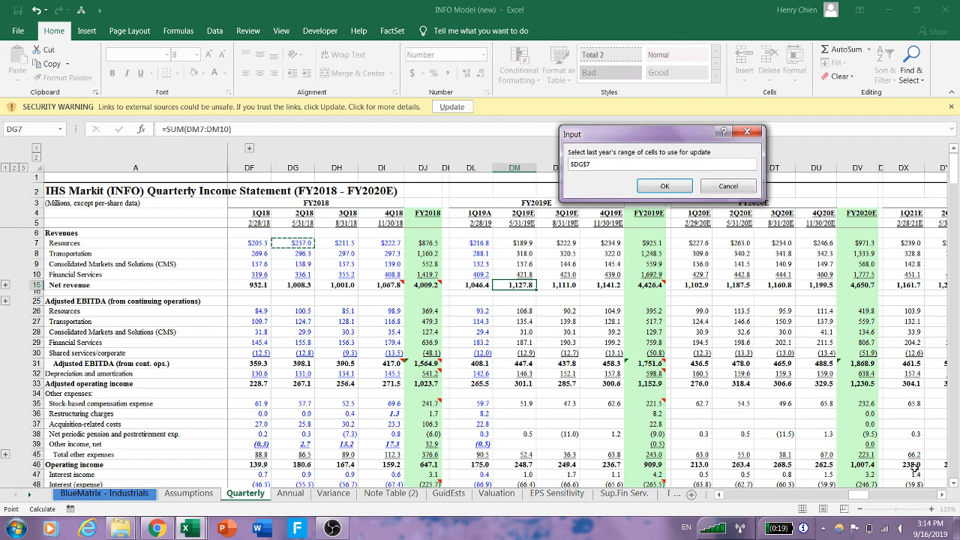
scroll("down", 3)
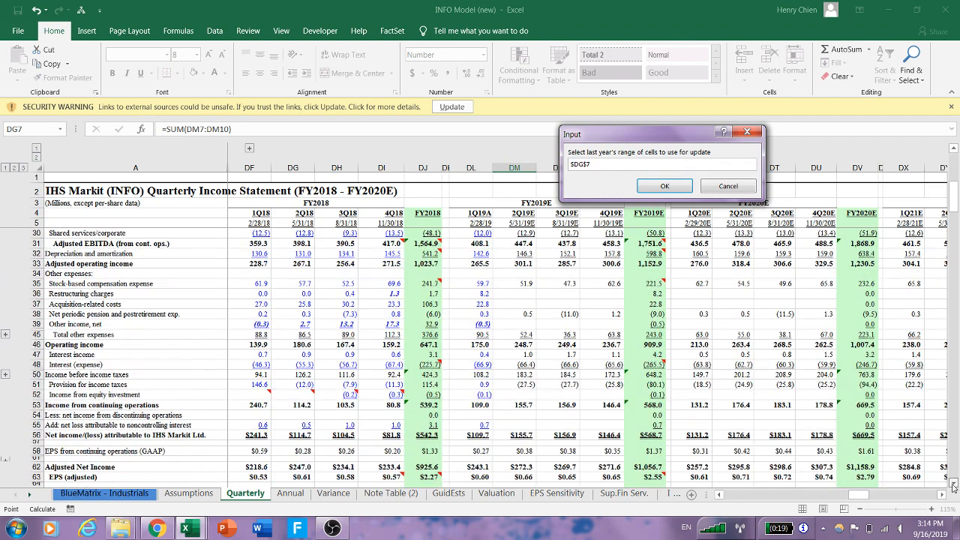
scroll("down", 3)
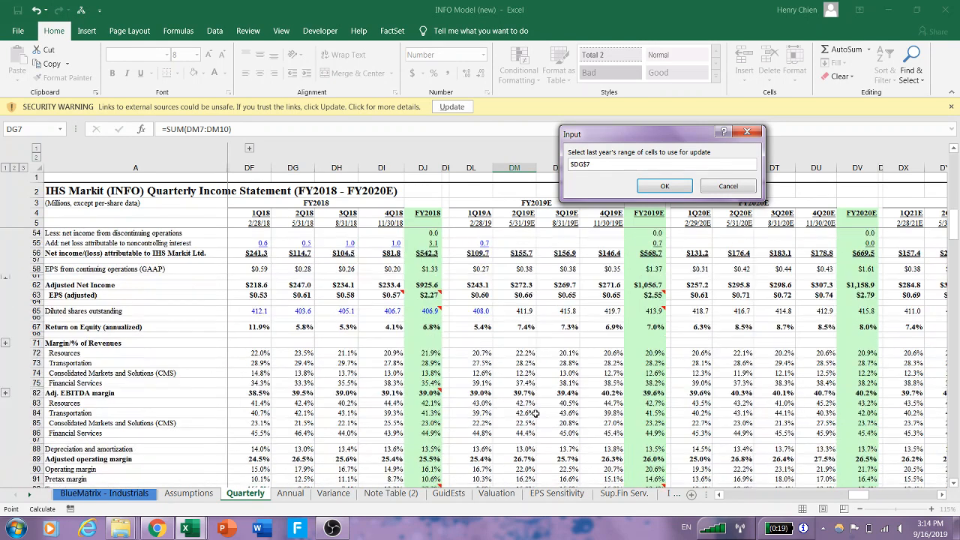
scroll("down", 3)
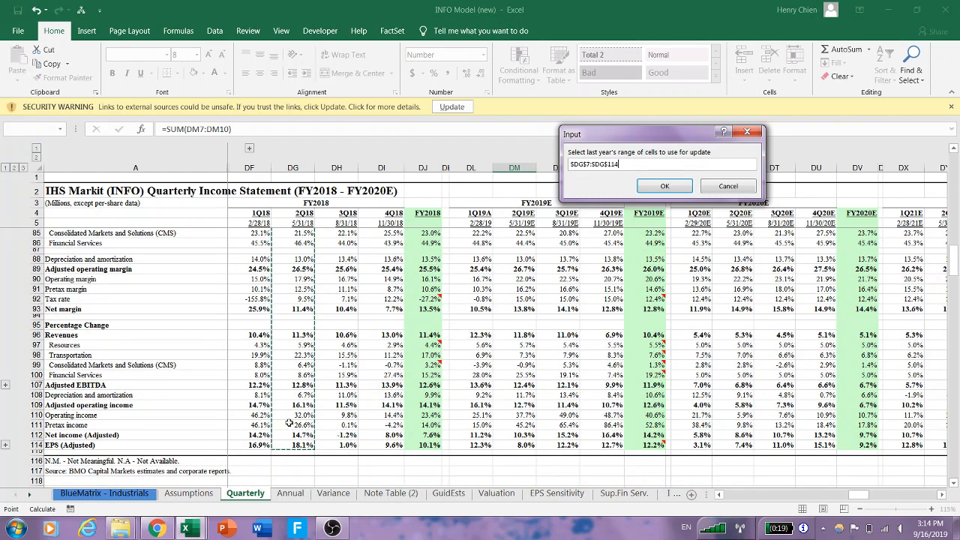
left_click(663, 186)
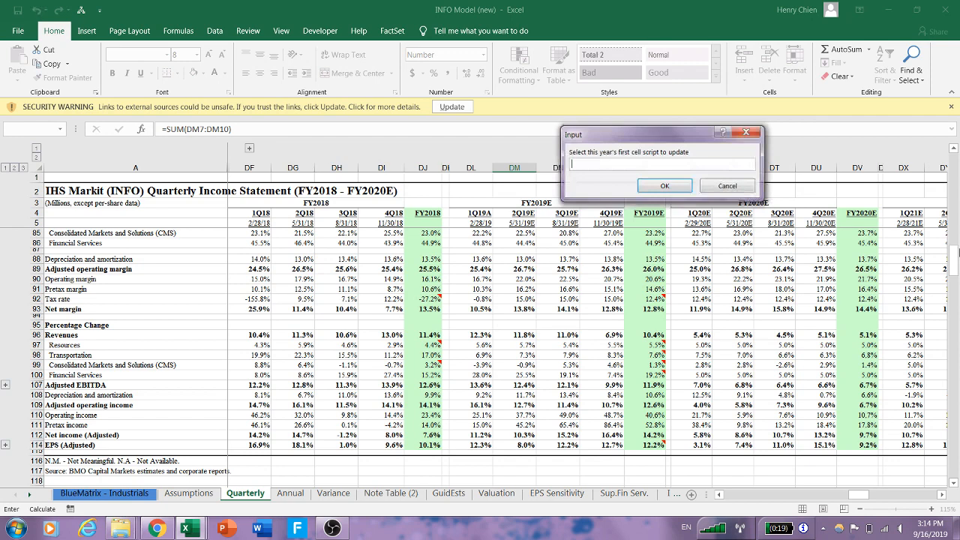
Step: Set $DM$7 as the first 2Q19 cell and run the update to fill the column, highlighting unmatched cells
type("$DM$7")
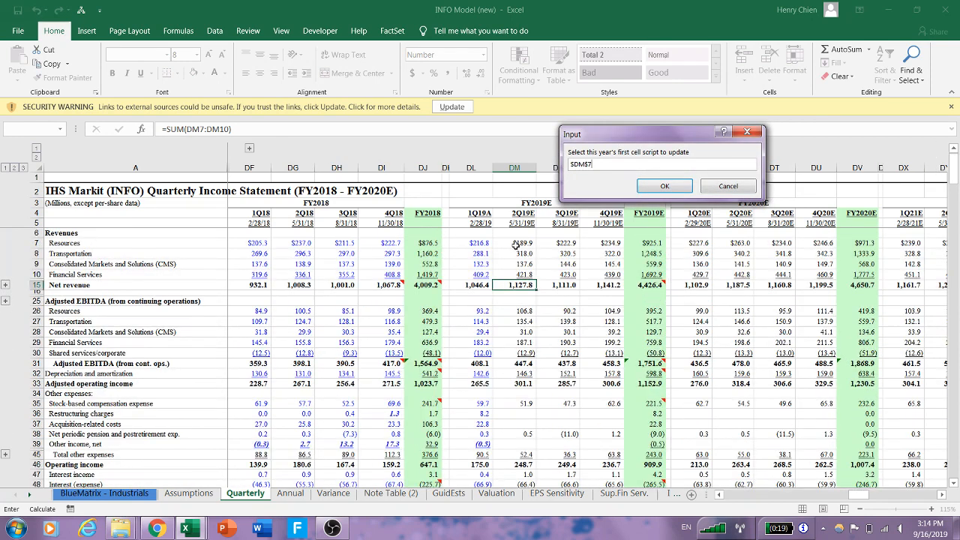
left_click(516, 243)
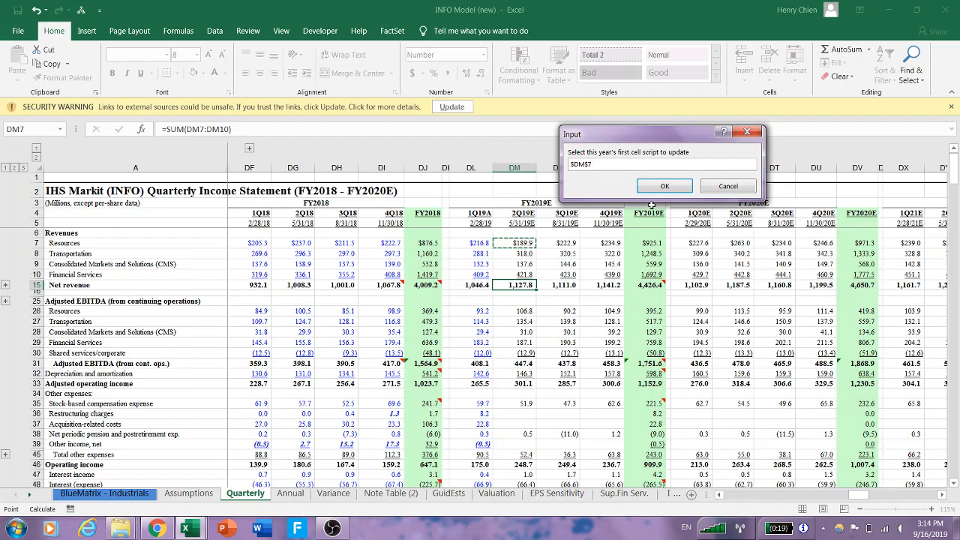
left_click(662, 186)
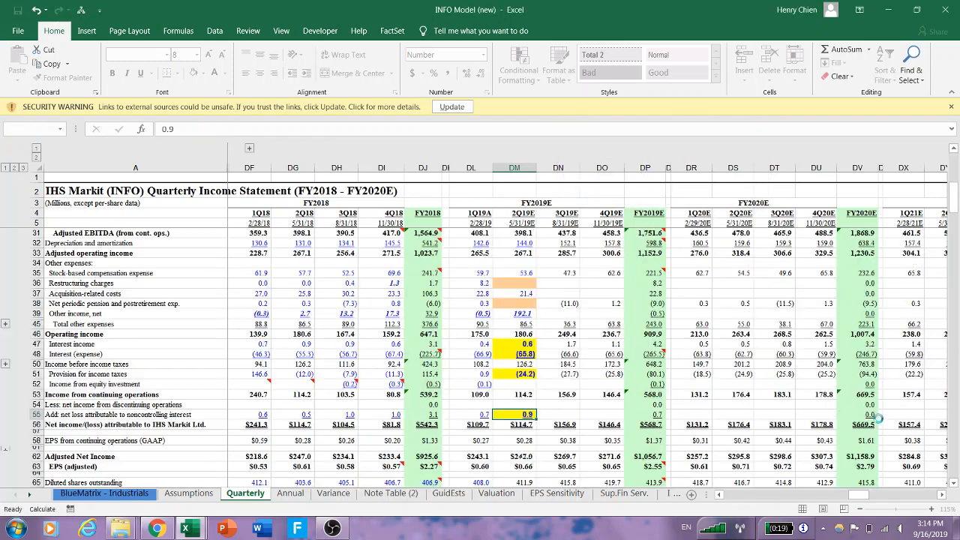
scroll("up", 3)
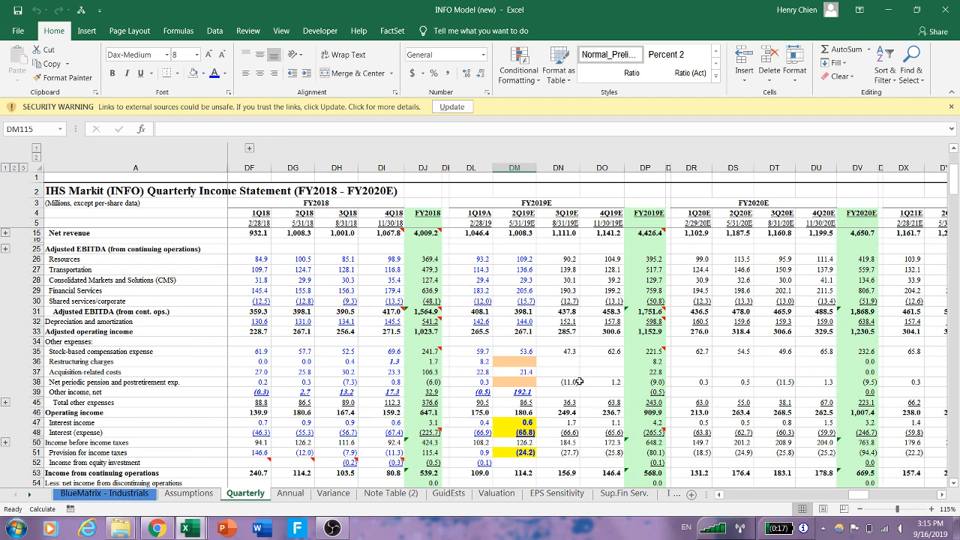
left_click(513, 361)
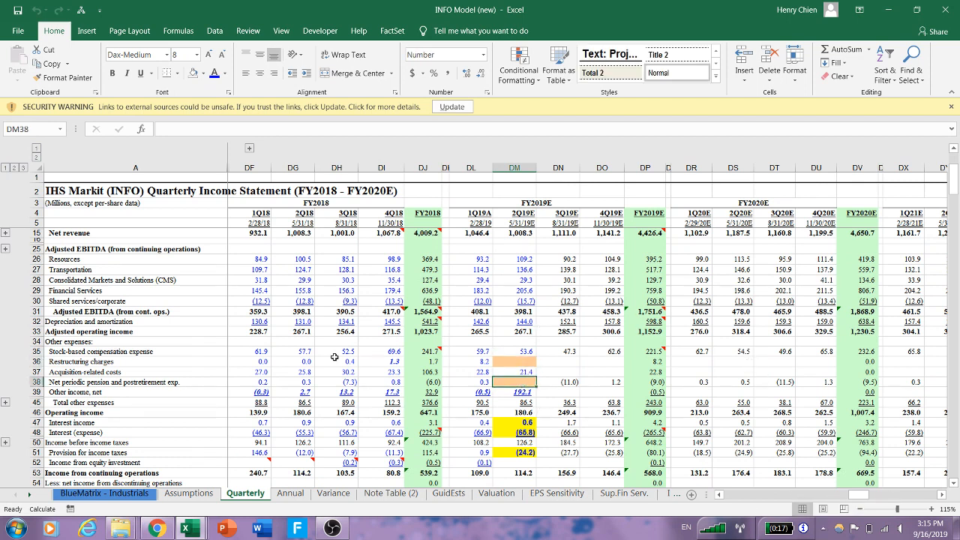
mouse_move(420, 370)
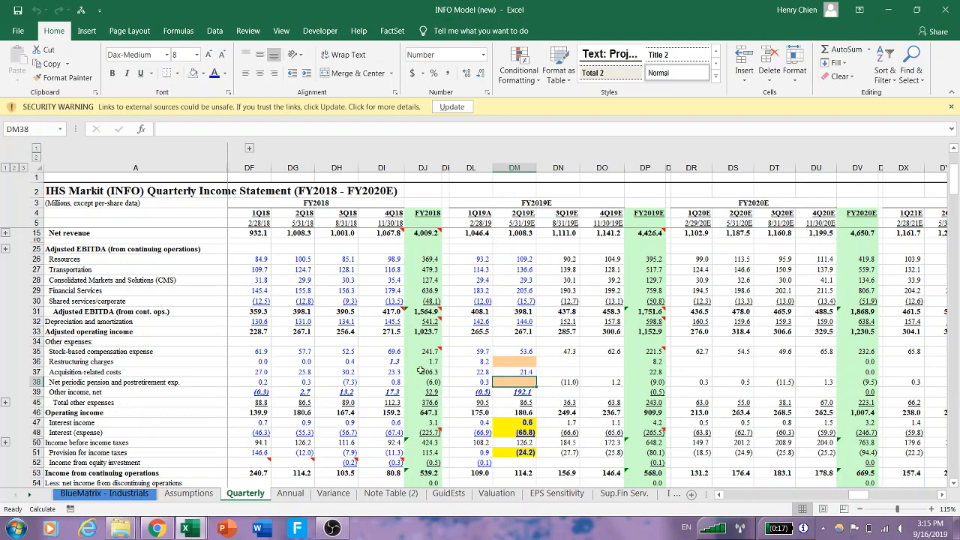
mouse_move(339, 381)
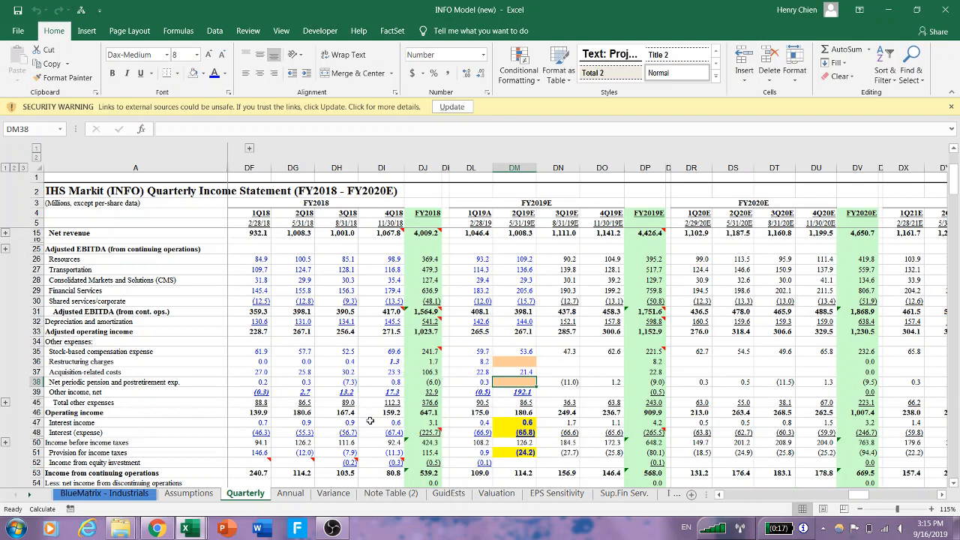
mouse_move(529, 271)
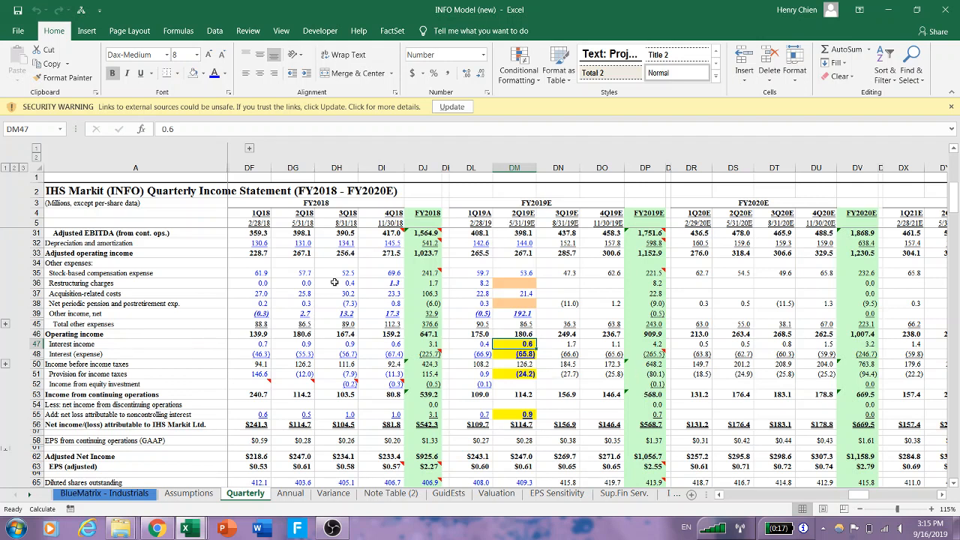
left_click(525, 354)
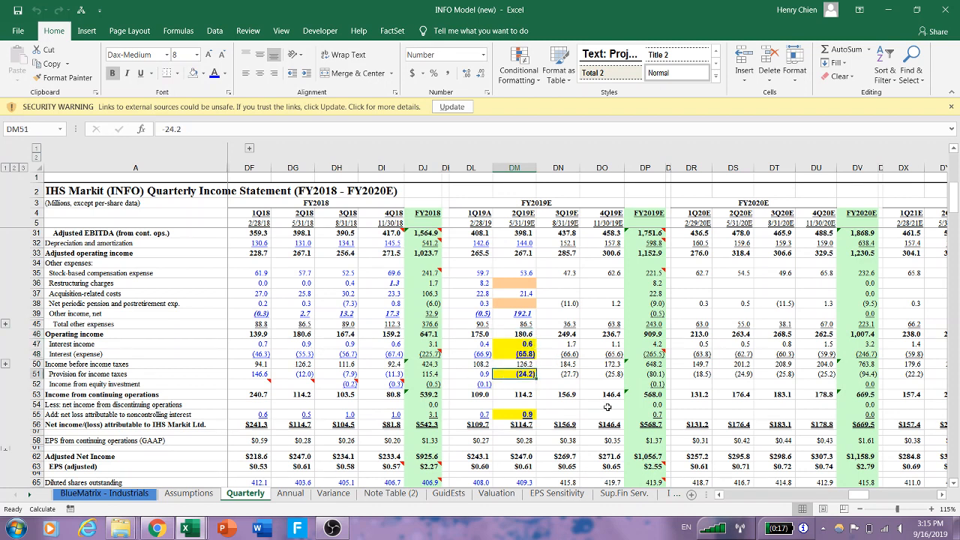
scroll("down", 3)
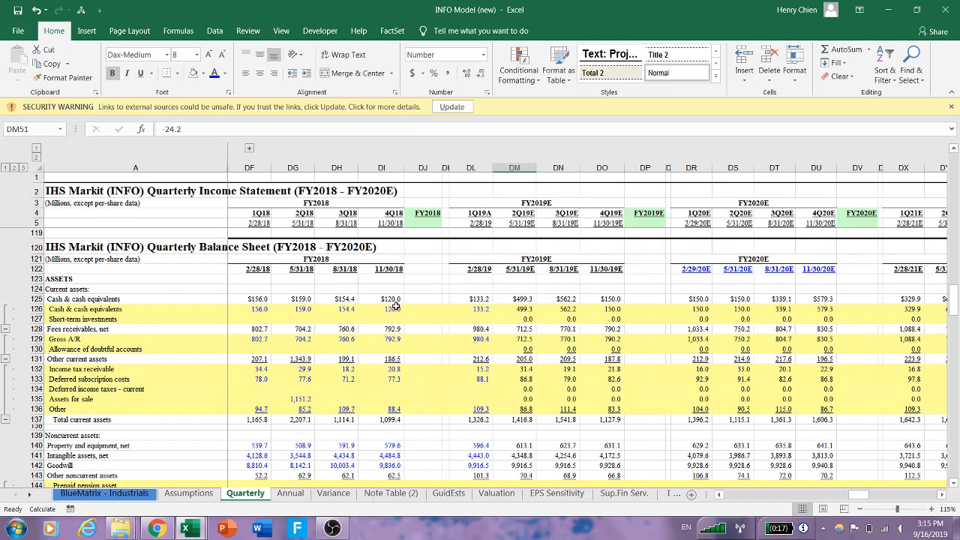
Step: Run the updater with $DI$125:$DI$167 as last year's range and $DM$125 as the first 2Q19E balance sheet cell
left_click(389, 300)
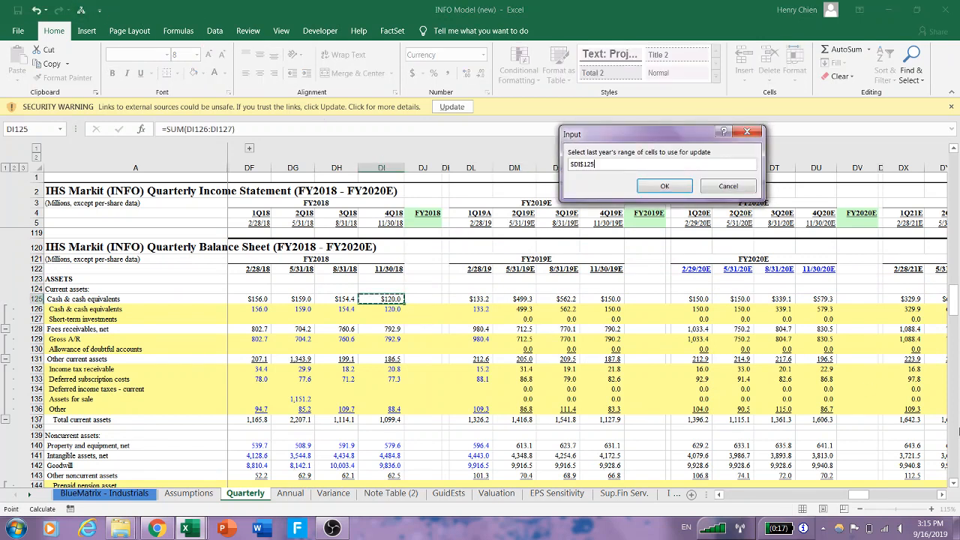
scroll("down", 3)
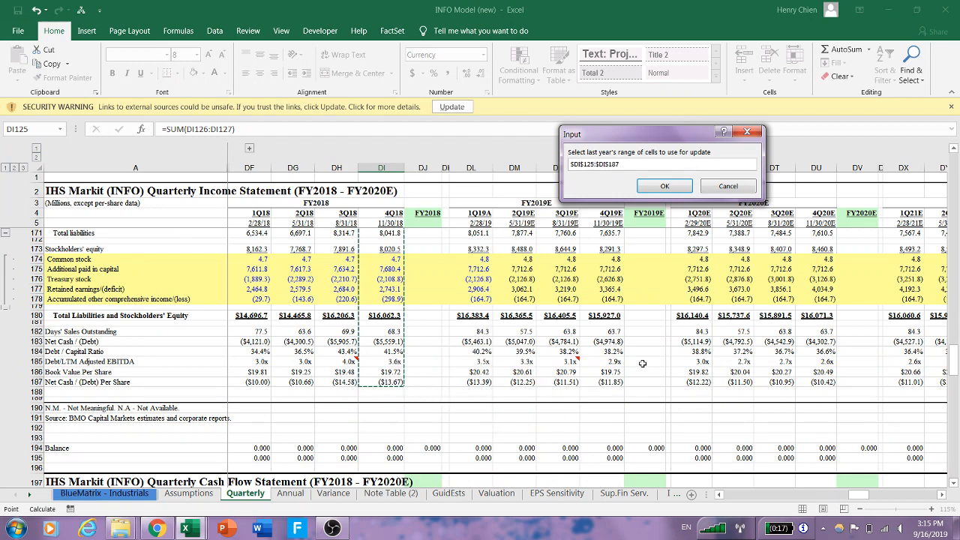
left_click(663, 186)
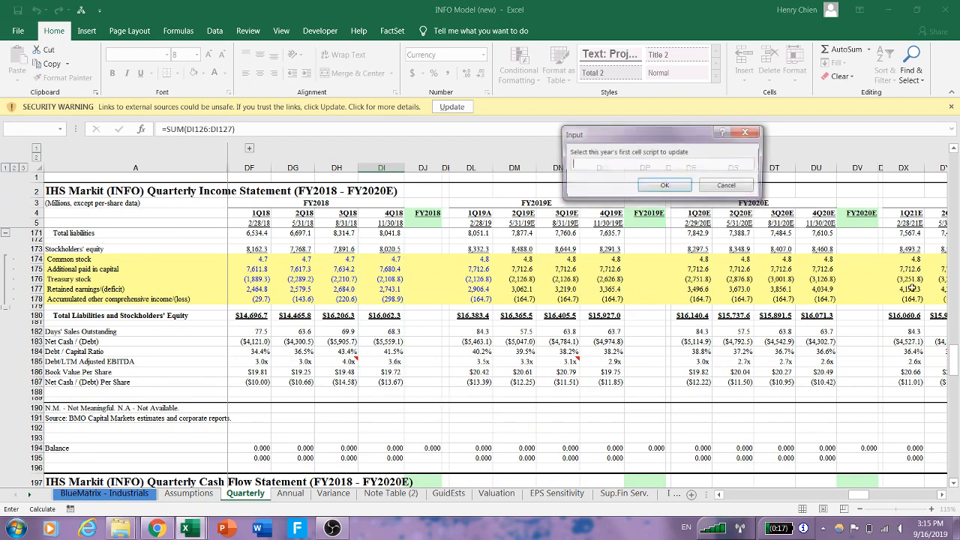
scroll("up", 3)
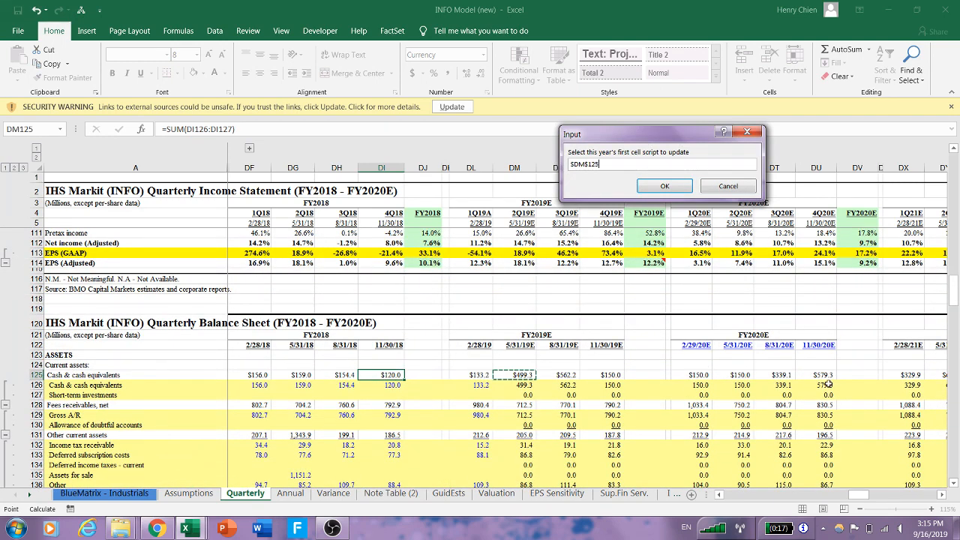
left_click(663, 186)
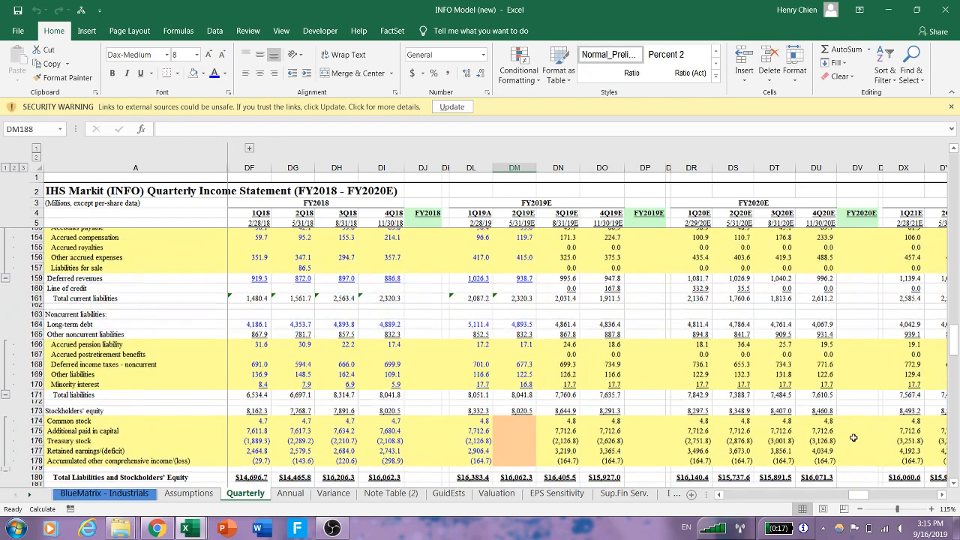
Step: Check a highlighted stockholders' equity formula, then enter =14.6+93.9 in DM146 giving 108.5 Other noncurrent assets
scroll("down", 3)
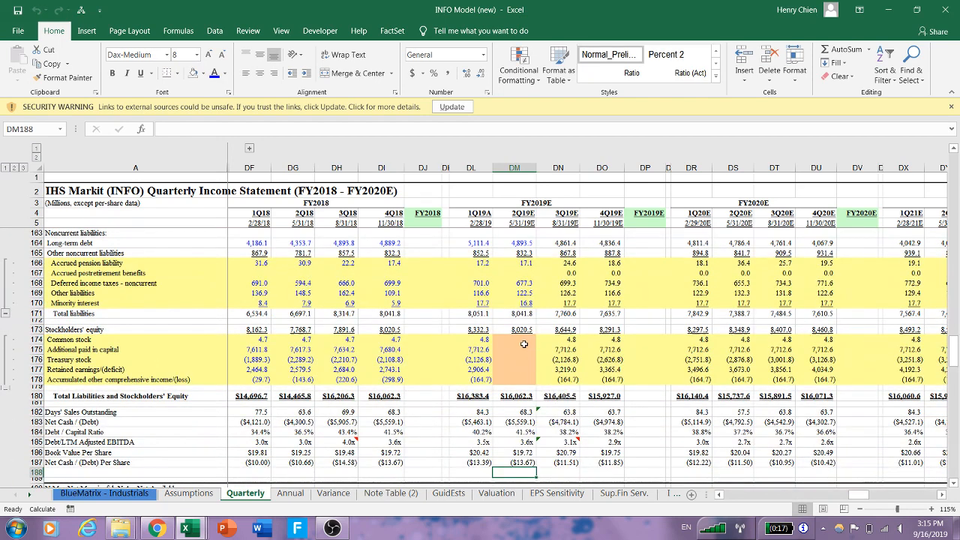
left_click(516, 339)
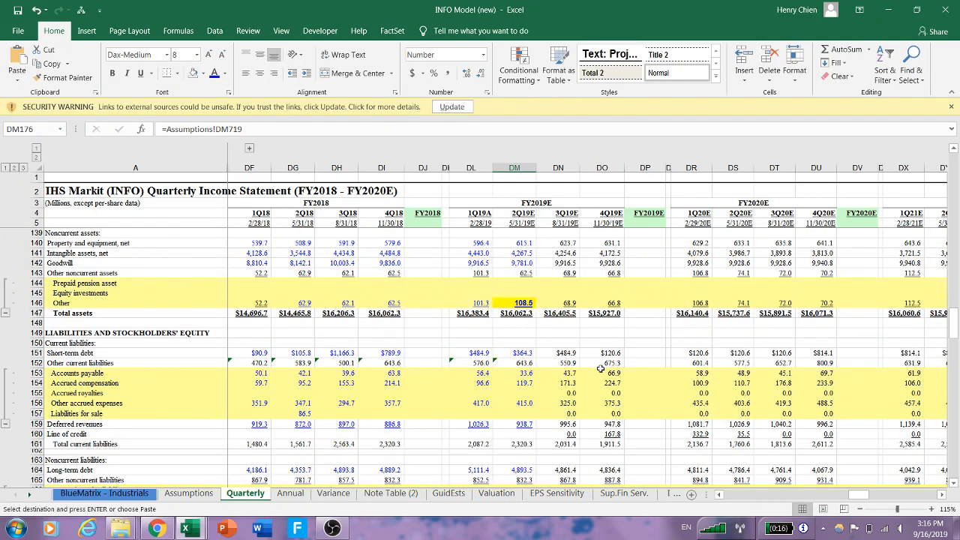
scroll("up", 3)
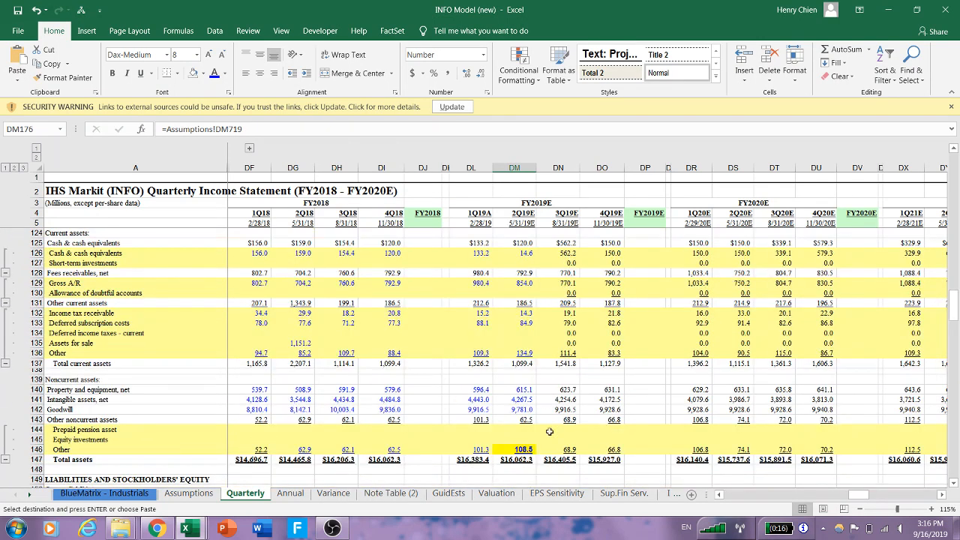
left_click(522, 450)
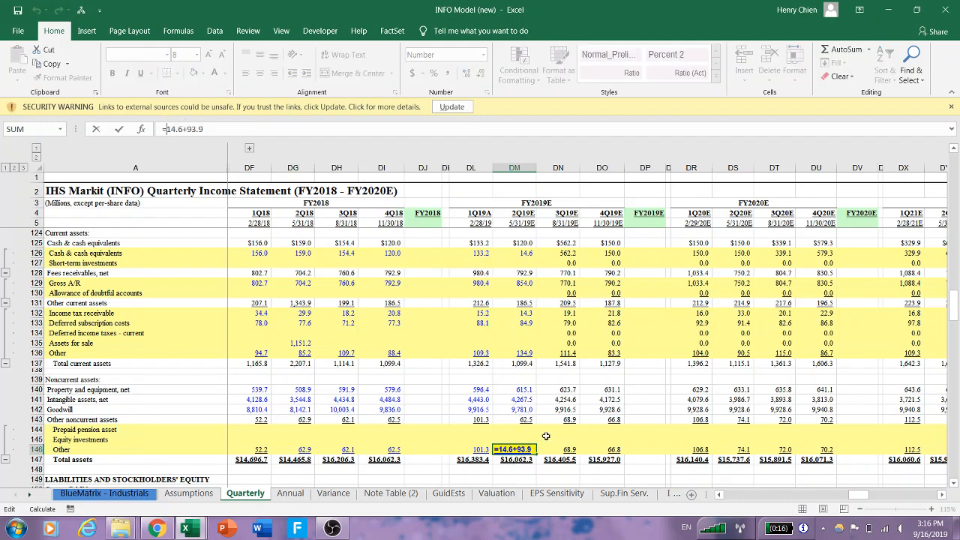
key("Return")
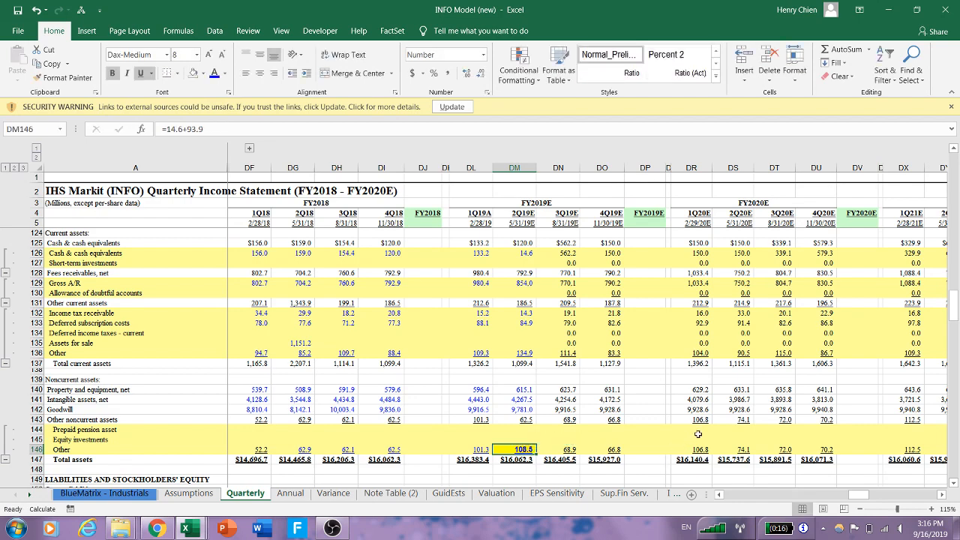
scroll("down", 3)
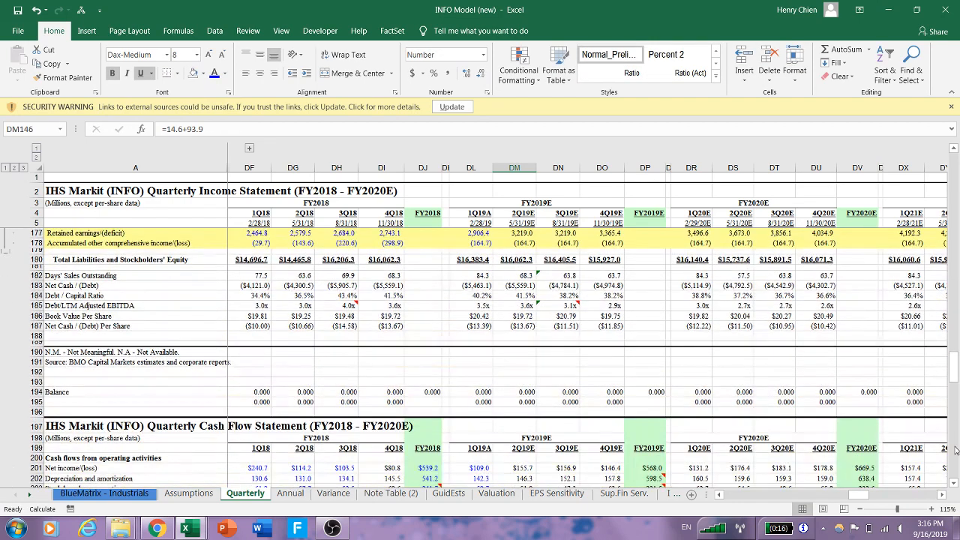
Step: Run the updater with DG201:DG264 as last year's range and $DM$201 as the first 2Q19E cash flow cell
scroll("down", 3)
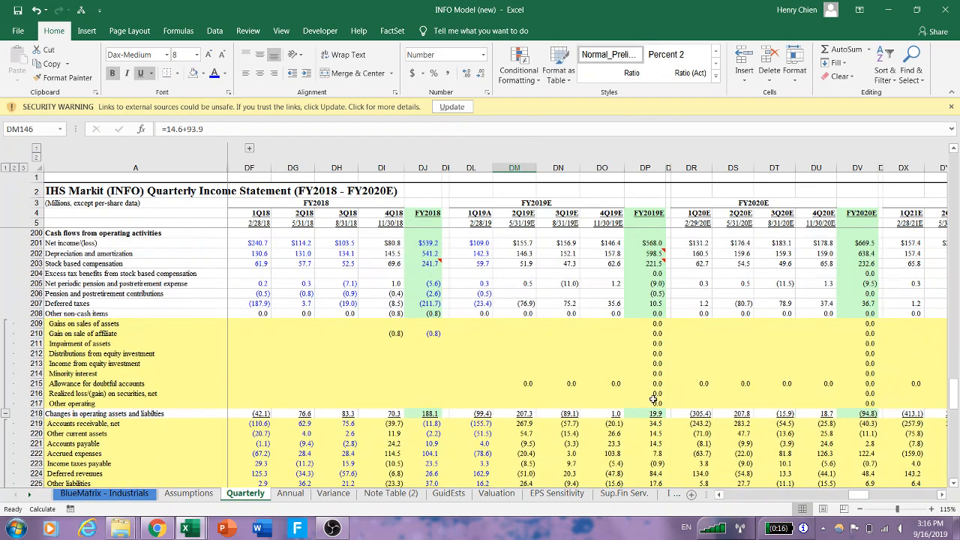
mouse_move(296, 247)
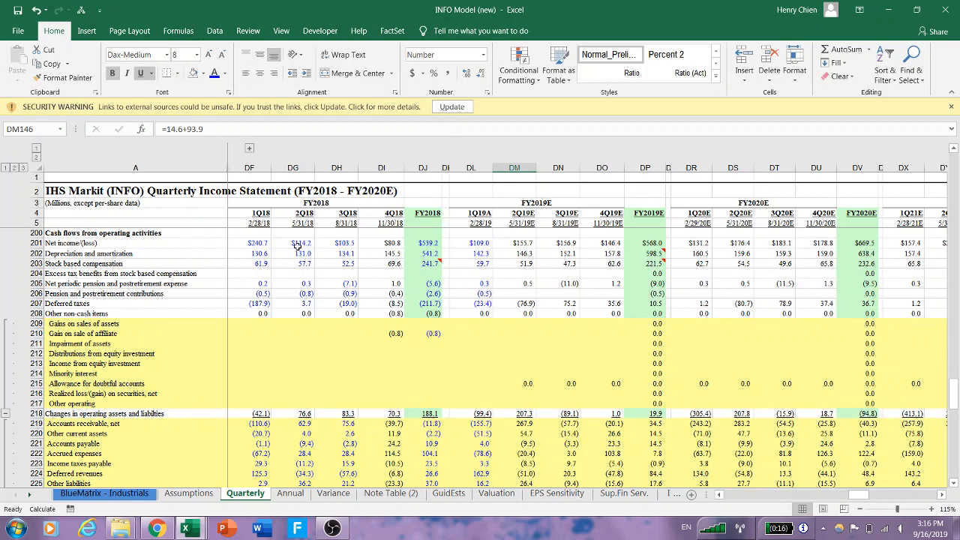
left_click(293, 252)
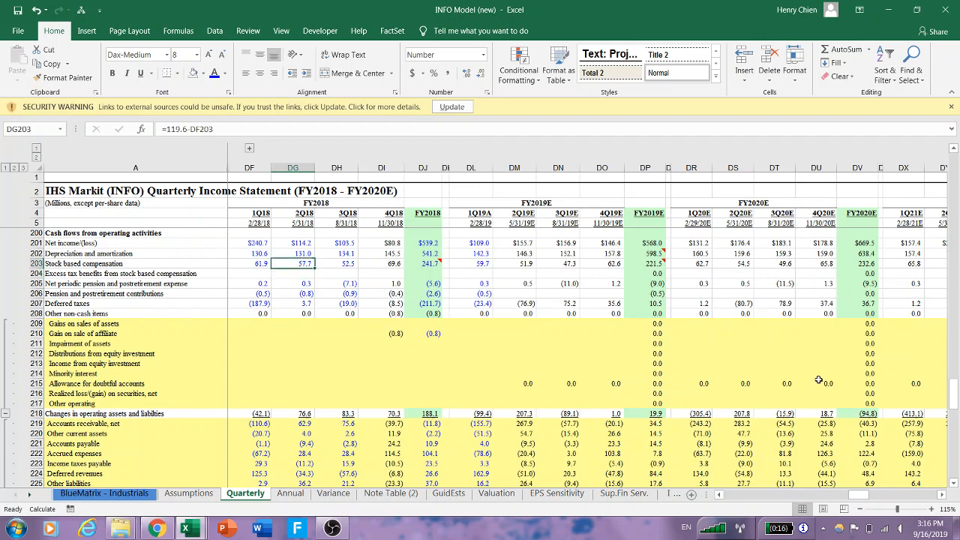
mouse_move(827, 346)
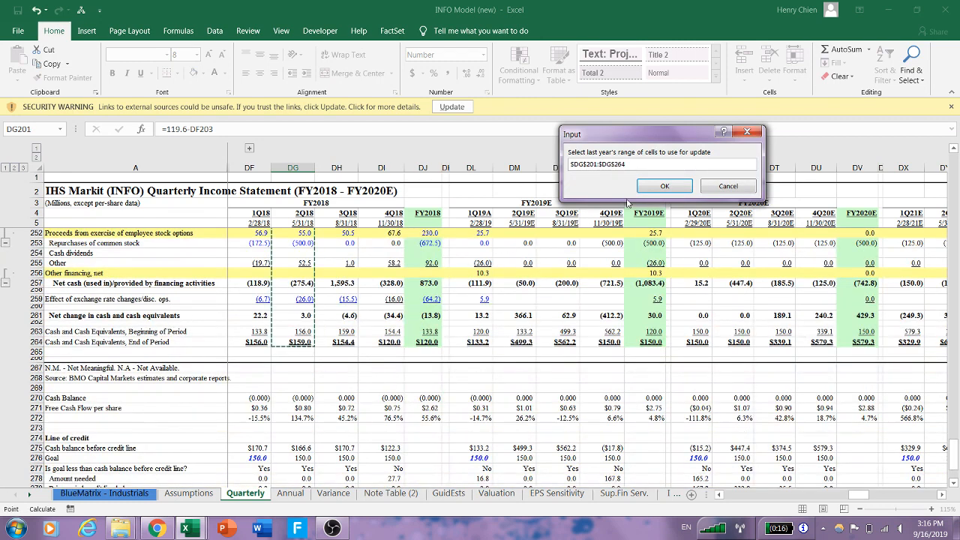
left_click(663, 186)
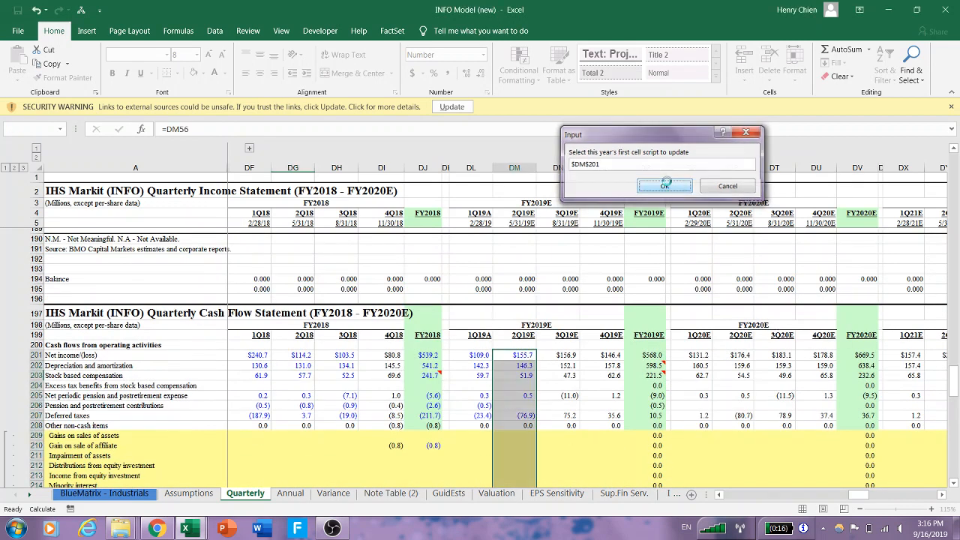
left_click(663, 186)
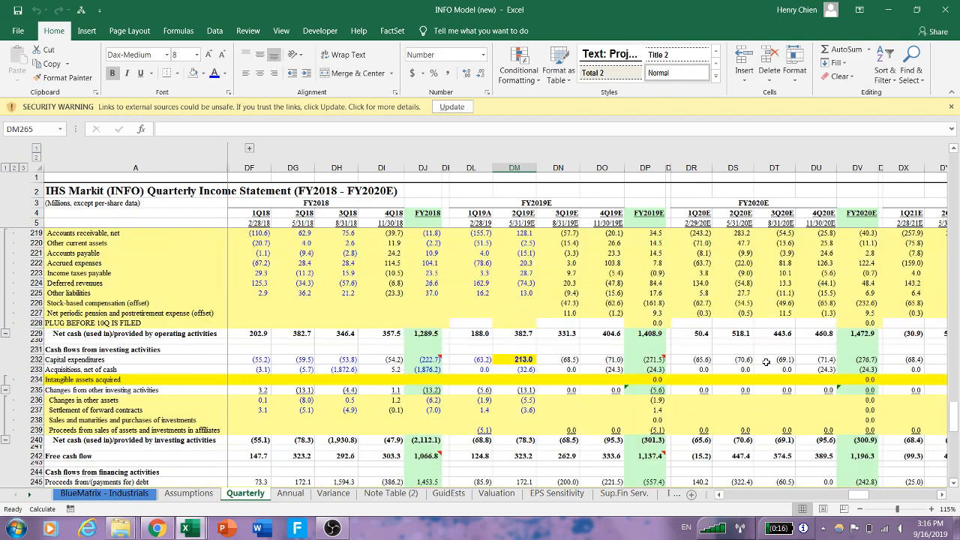
scroll("up", 3)
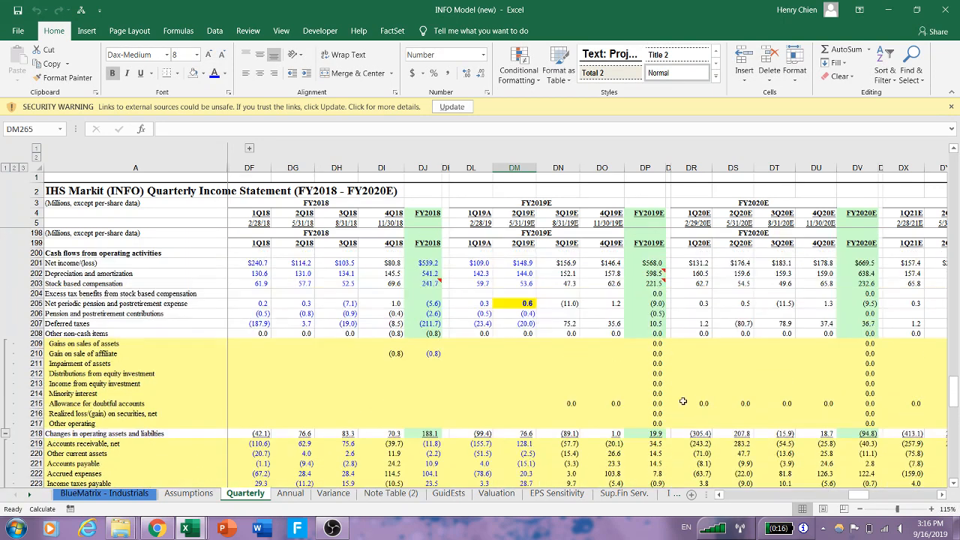
left_click(522, 263)
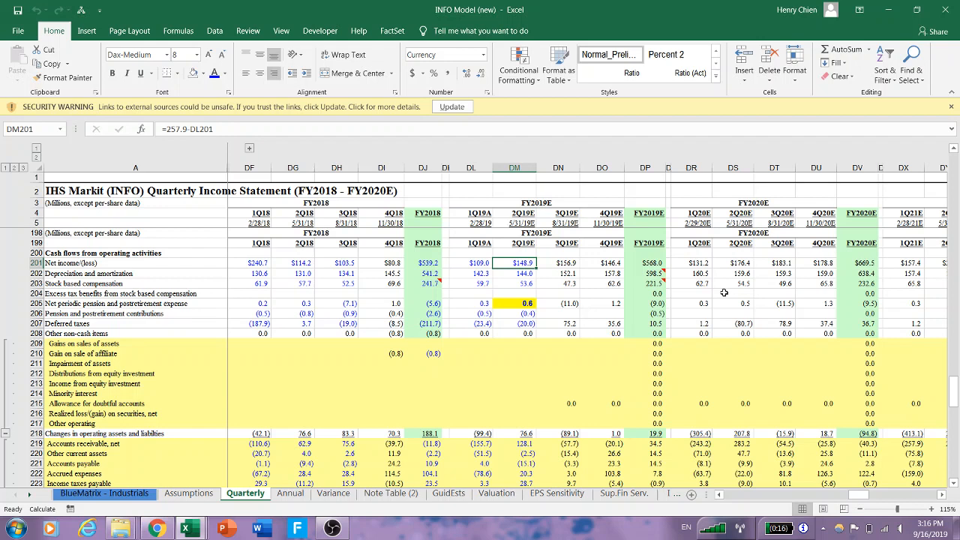
double_click(514, 261)
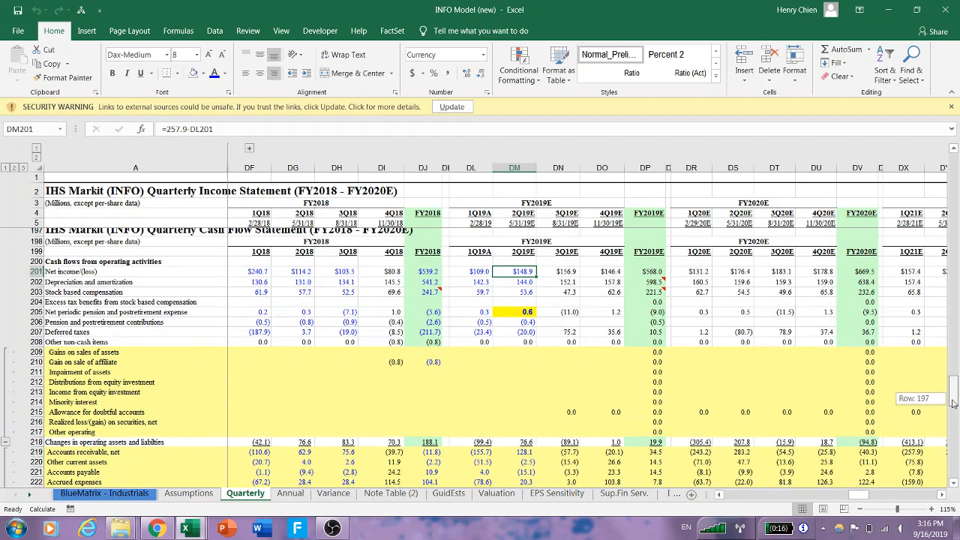
scroll("down", 3)
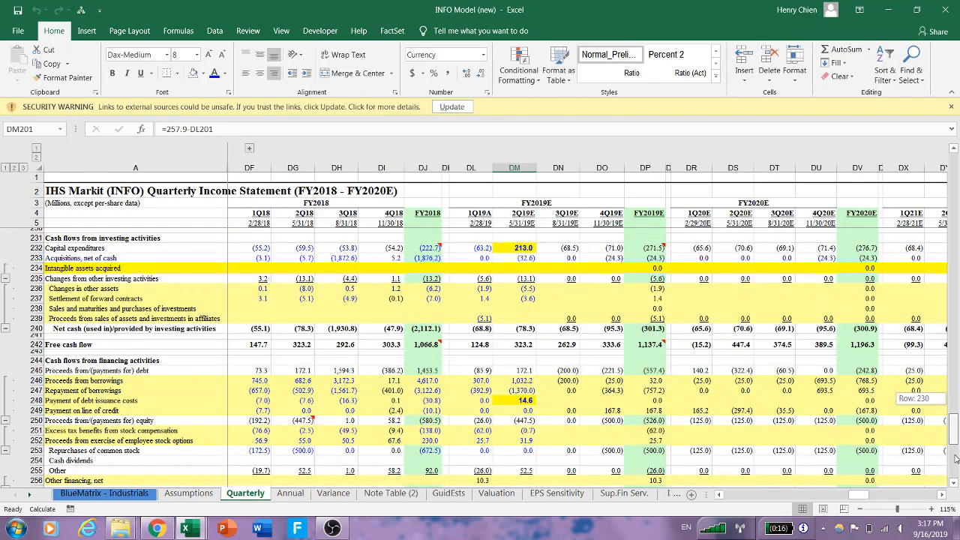
scroll("up", 3)
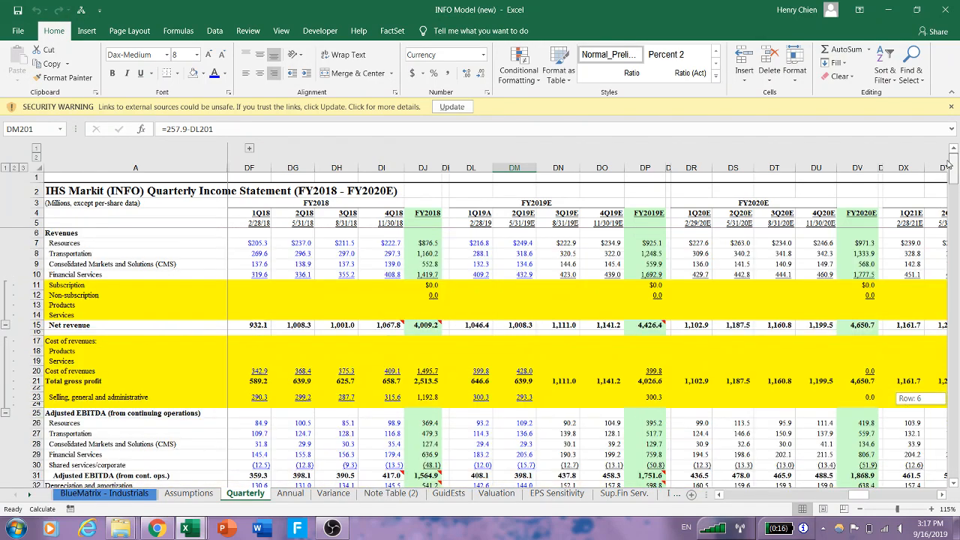
scroll("down", 3)
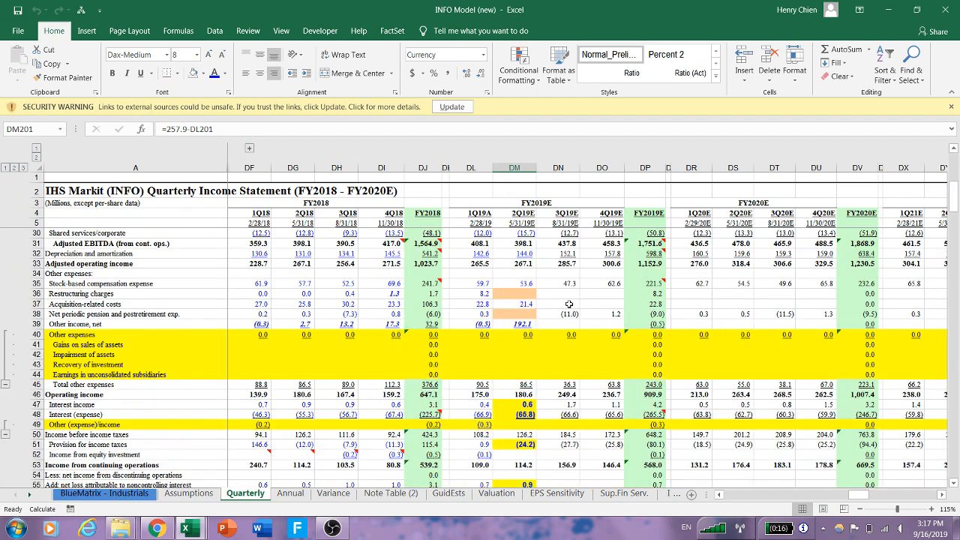
left_click(515, 293)
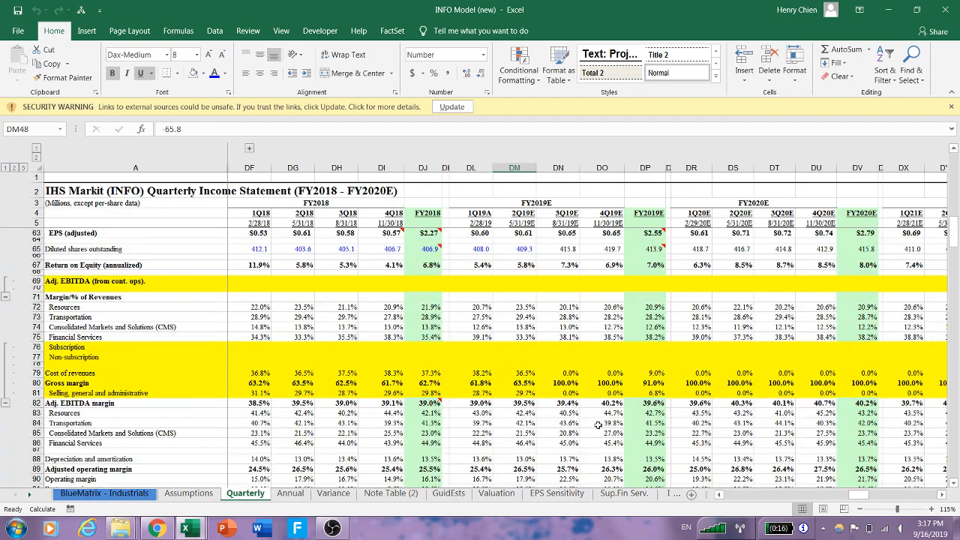
scroll("down", 3)
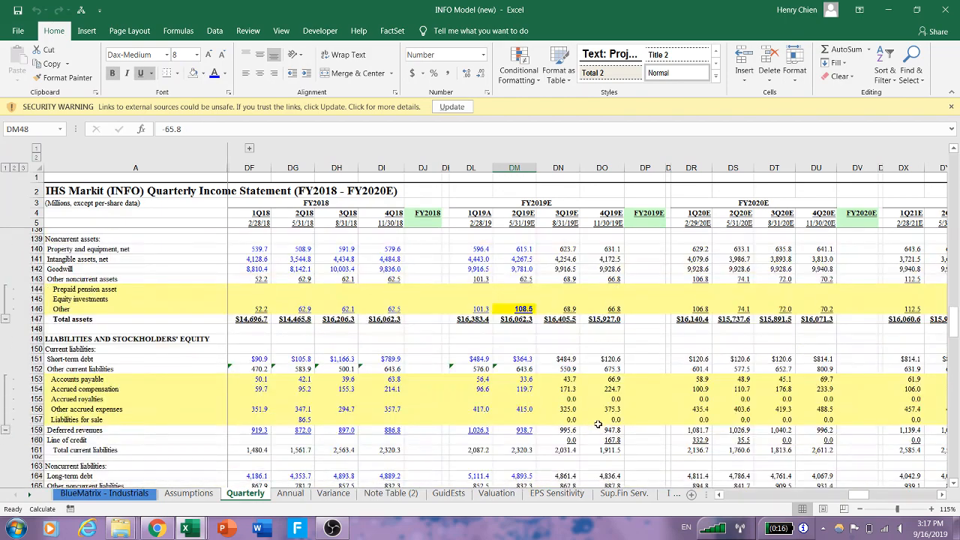
scroll("down", 3)
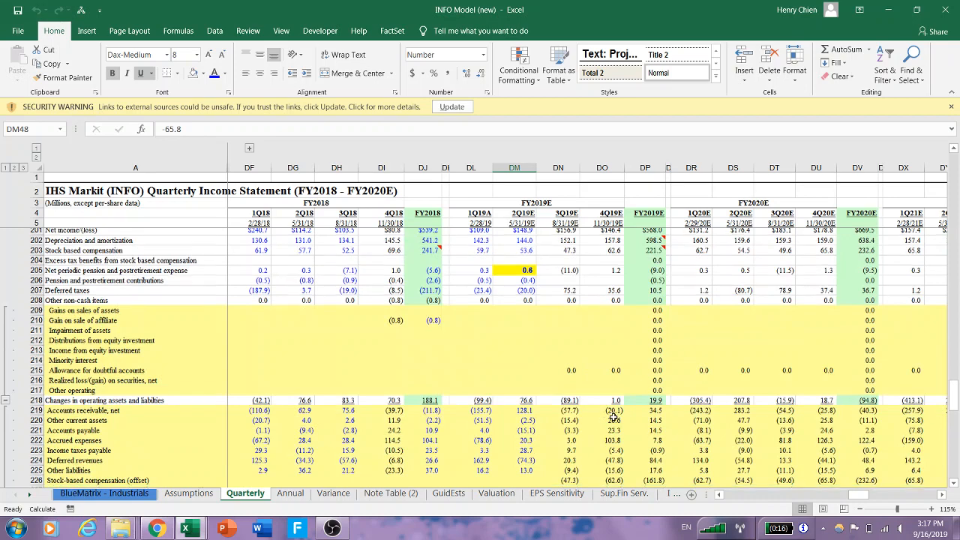
scroll("down", 3)
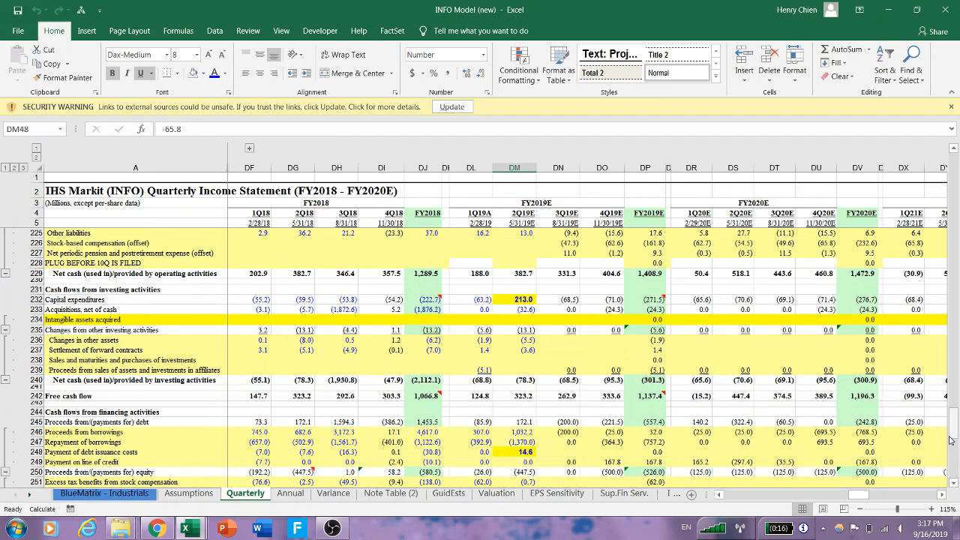
scroll("down", 3)
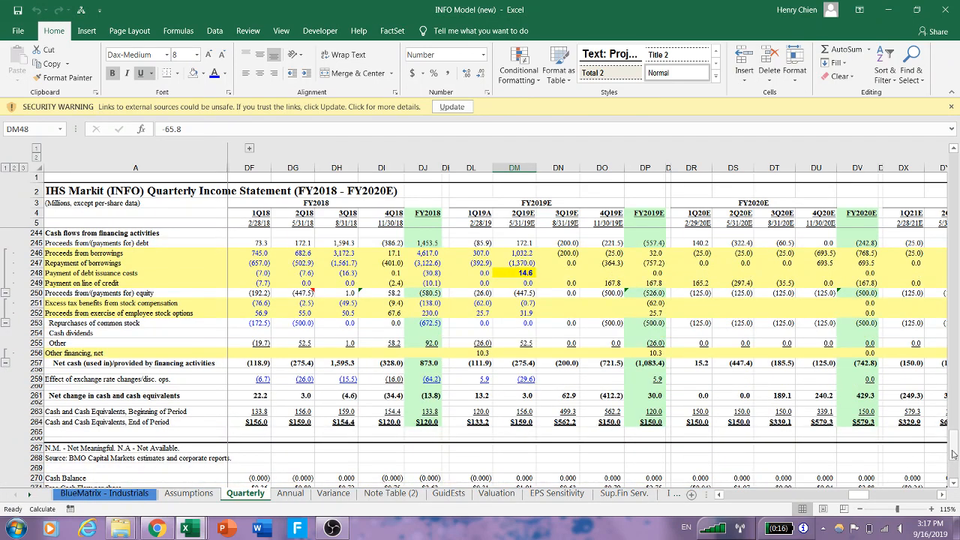
scroll("up", 3)
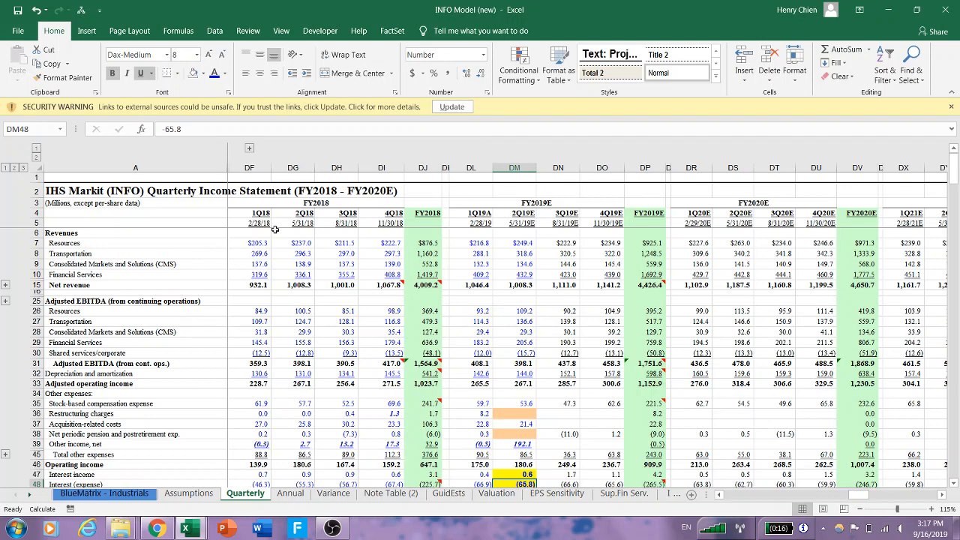
mouse_move(279, 321)
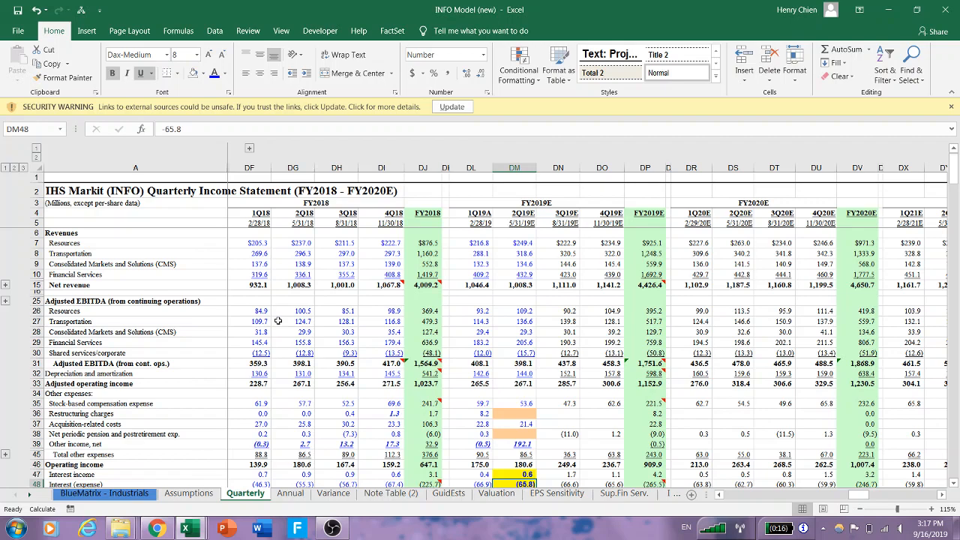